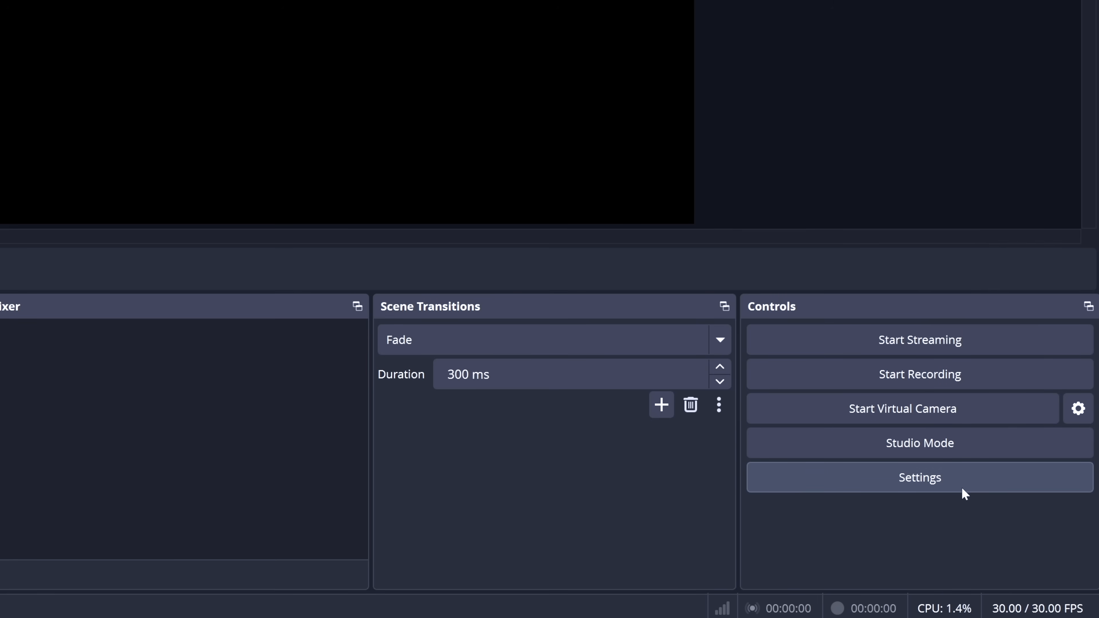
In Settings > Video, set the Base (Canvas) Resolution to 1080x1920 and save
left_click(919, 477)
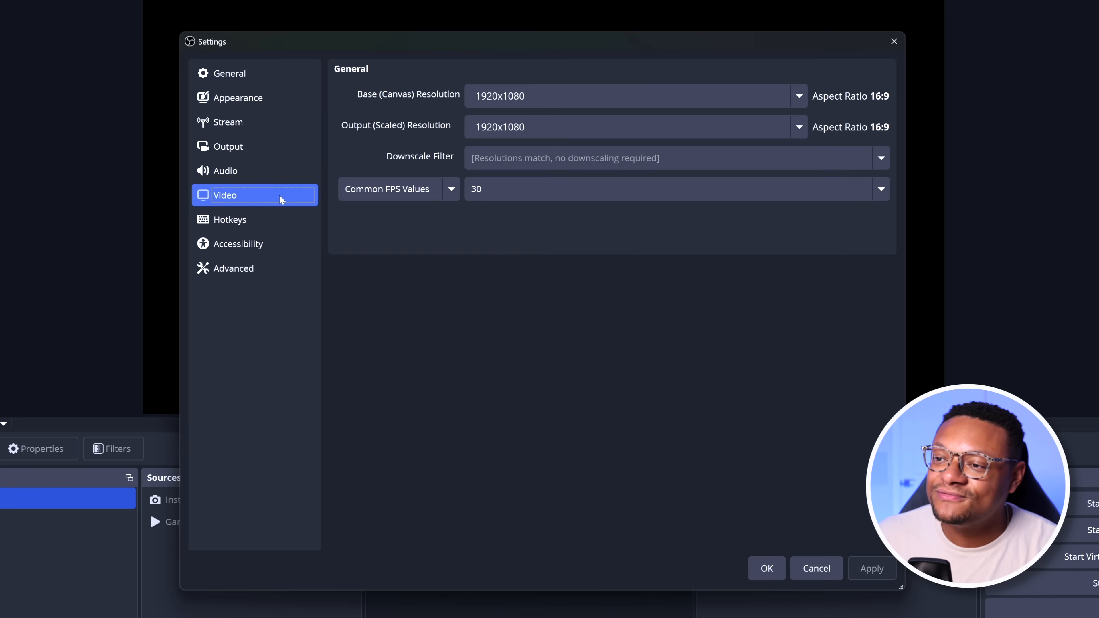
left_click(631, 96)
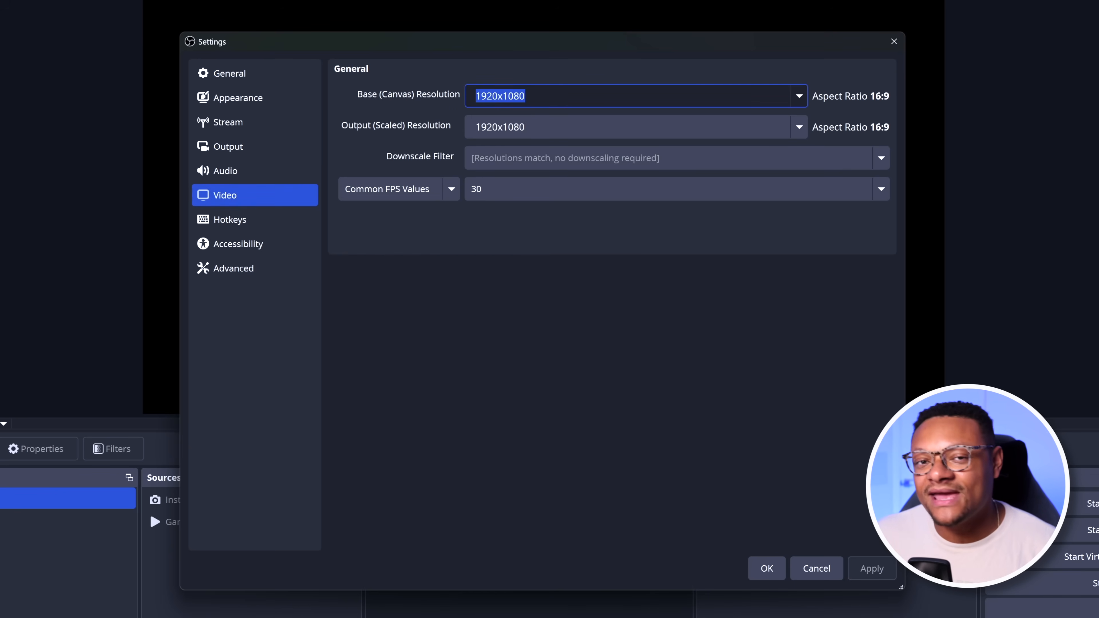
type("1080x1920")
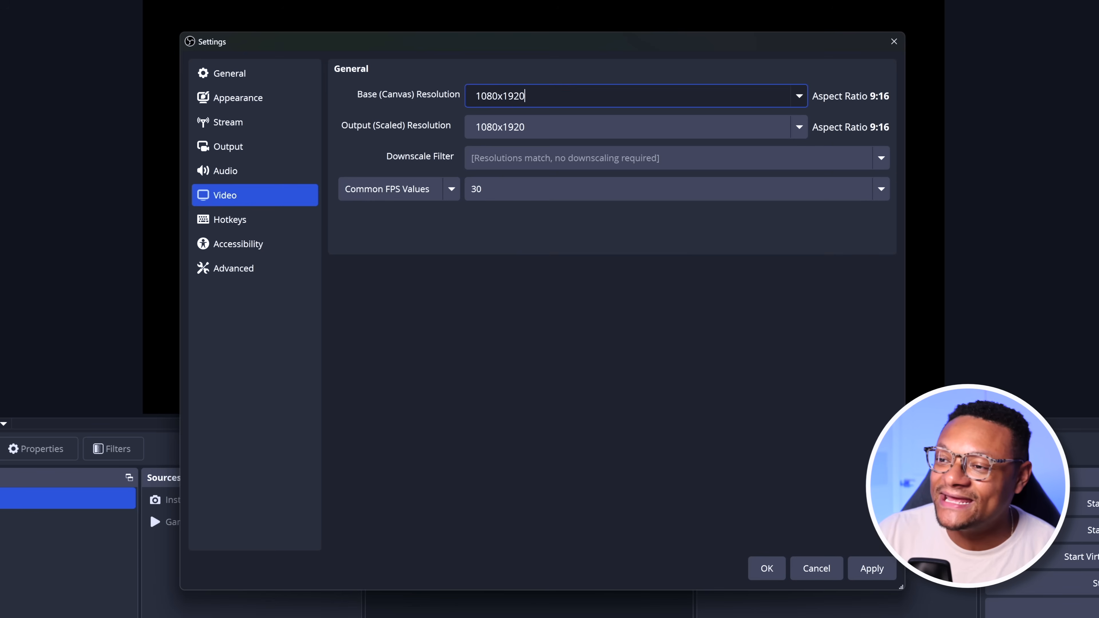
triple_click(500, 96)
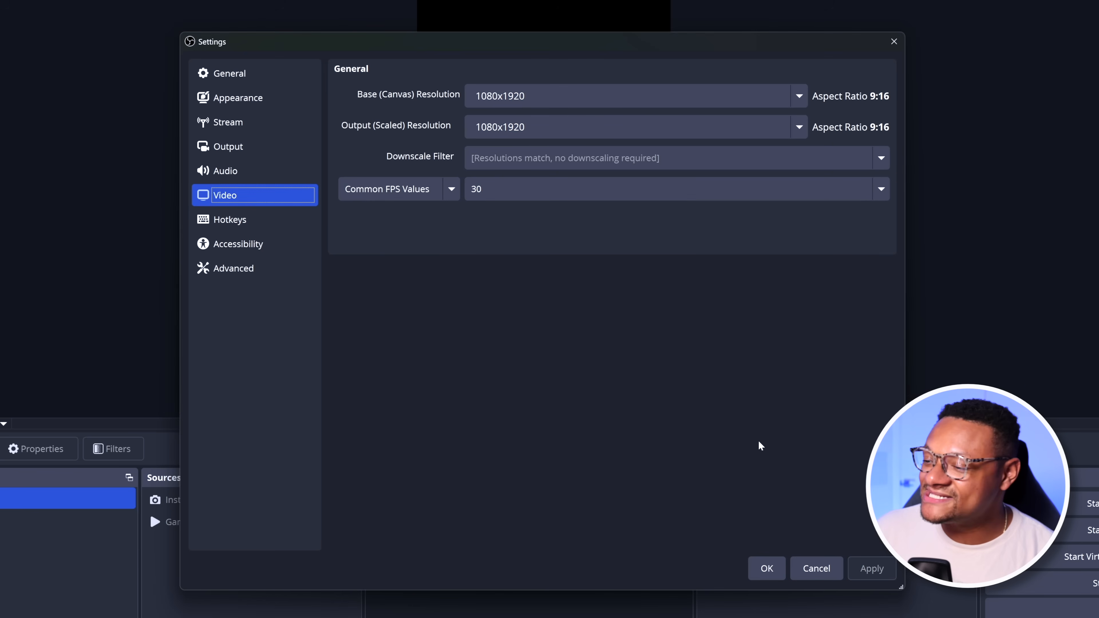
mouse_move(756, 568)
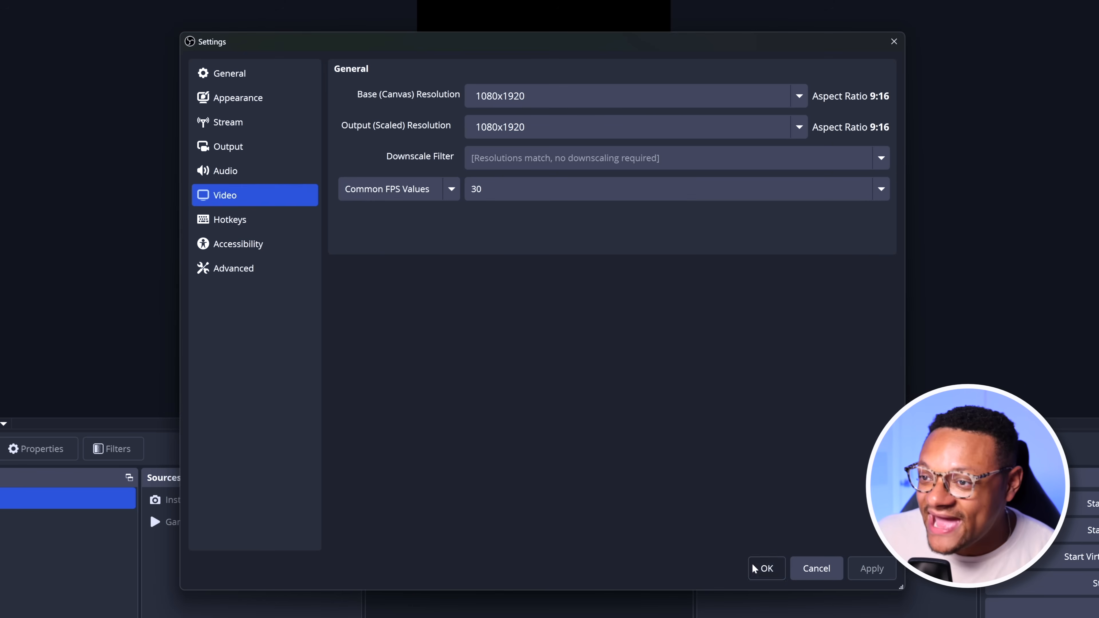
left_click(766, 568)
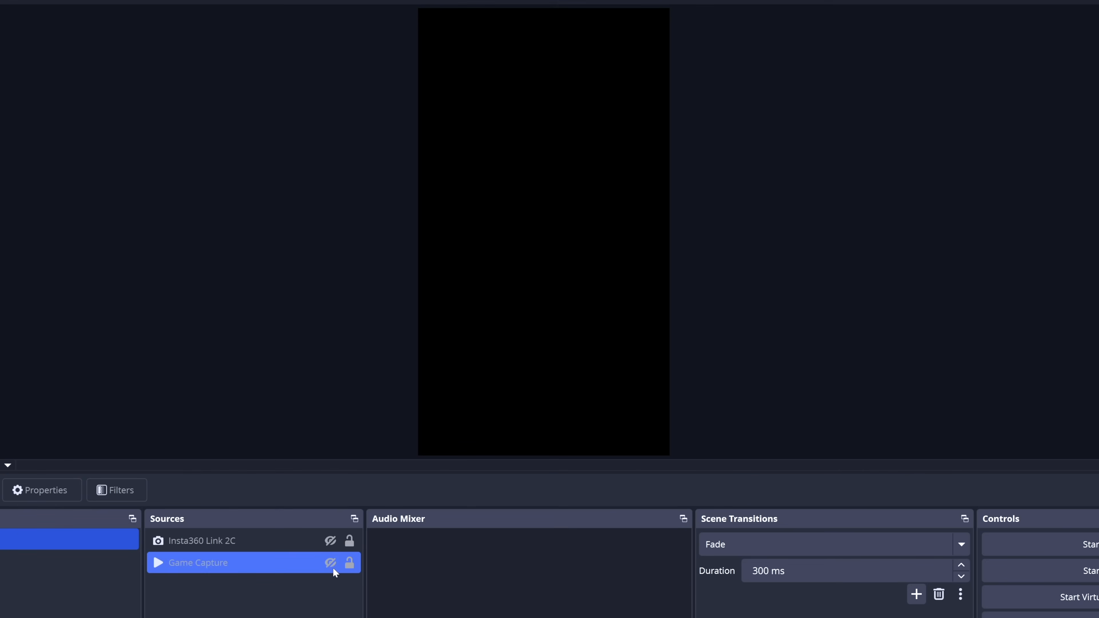
Unhide the Game Capture and Insta360 Link 2C sources in the Sources dock
left_click(330, 562)
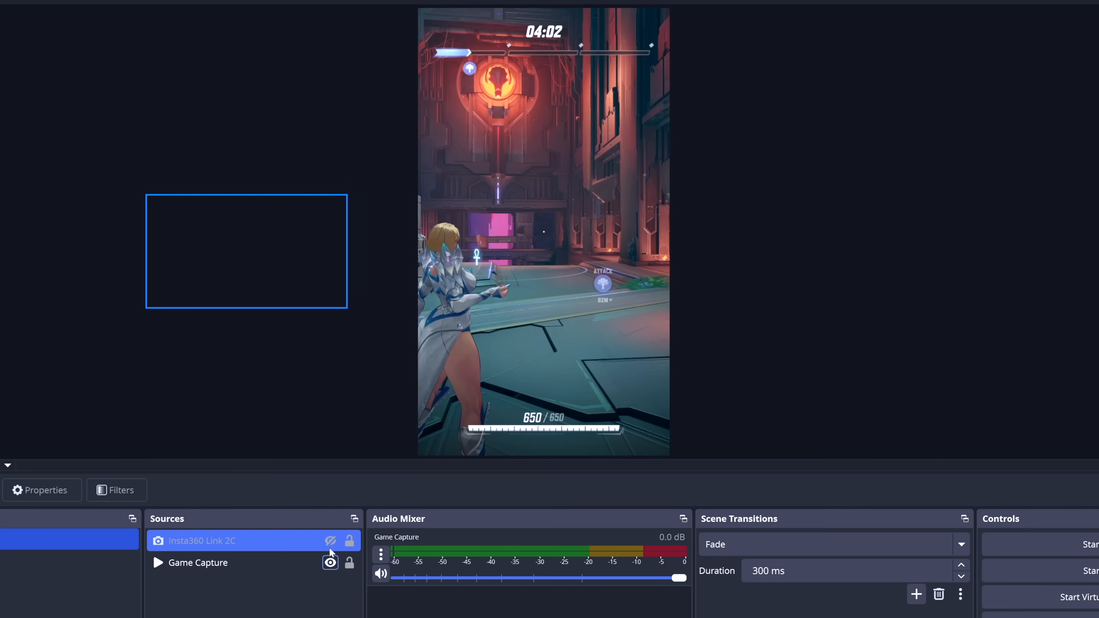
left_click(331, 540)
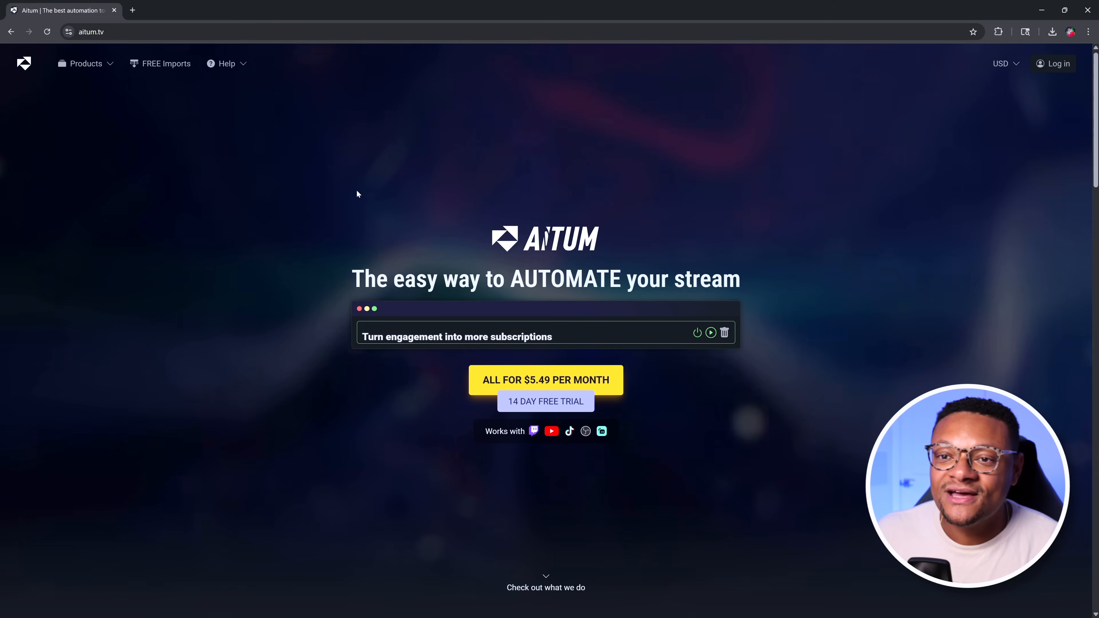
Load the aitum.tv home page in the browser to find the Aitum Vertical plugin
left_click(82, 63)
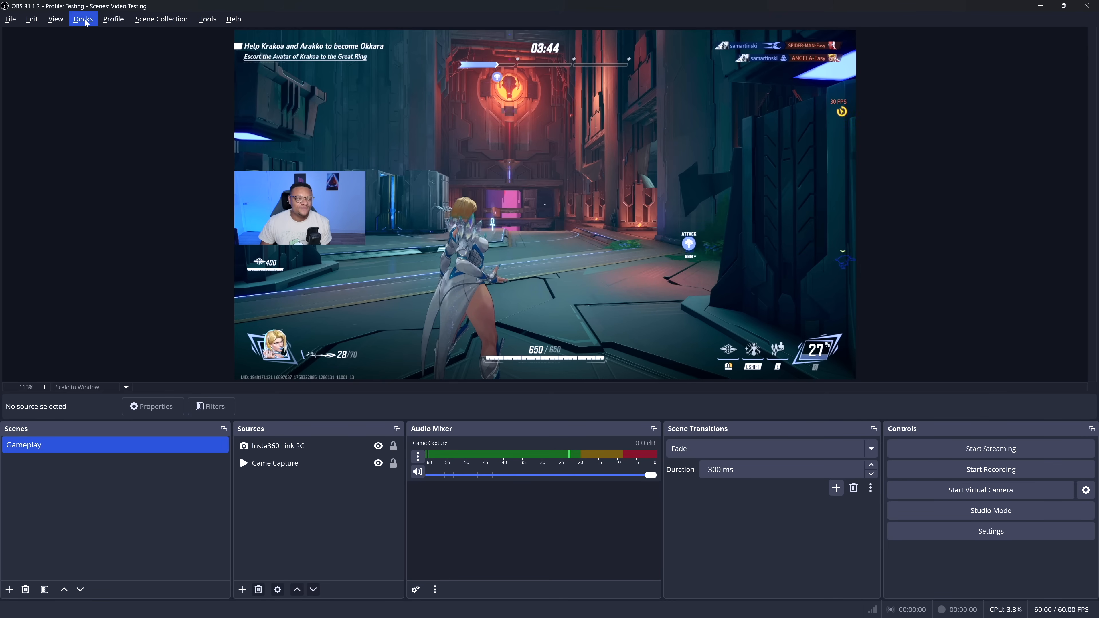
Enable the Vertical dock from the Docks menu to show the Aitum vertical canvas
left_click(82, 19)
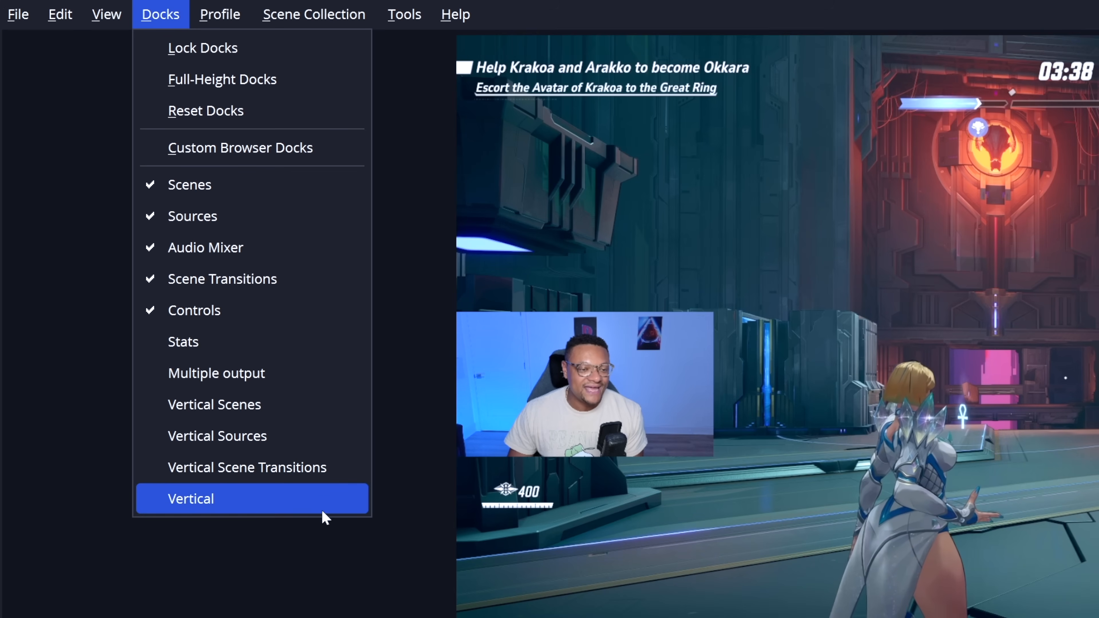
left_click(191, 498)
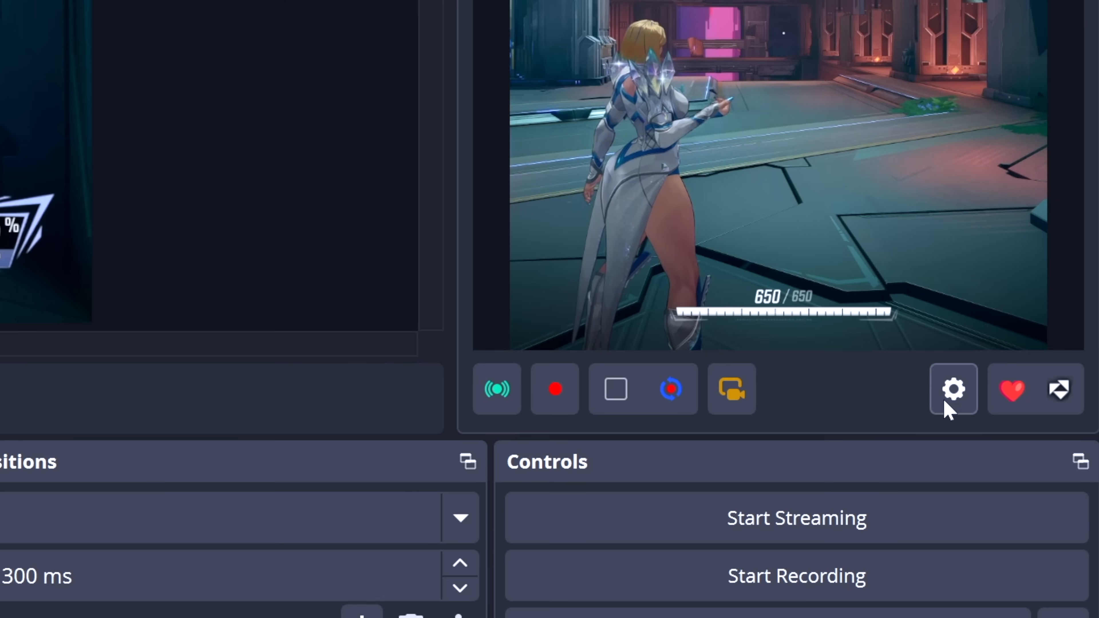
Open the Vertical dock's settings and show its Streaming section
left_click(953, 390)
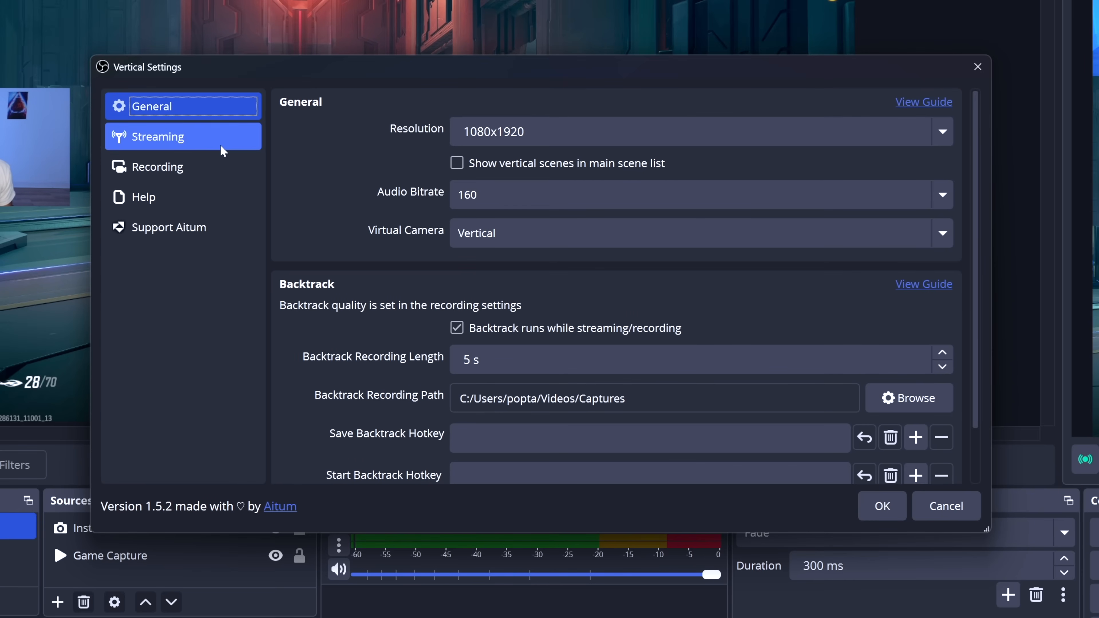
left_click(159, 136)
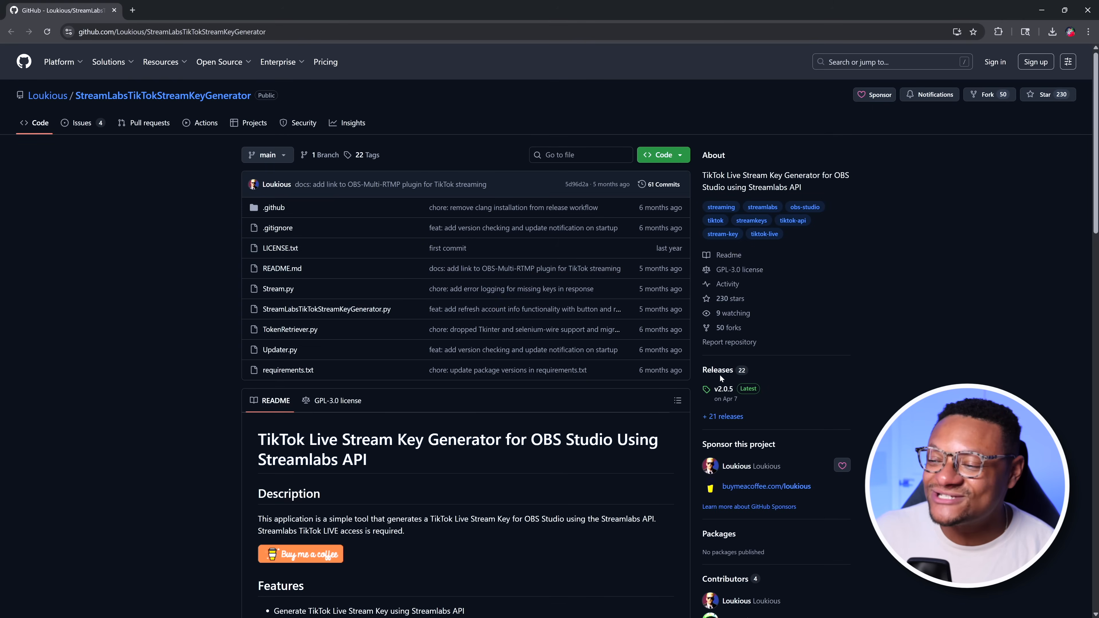
Open the repository's Releases and expand the v2.0.5 assets to reach Release-win-2.0.5.zip
left_click(718, 371)
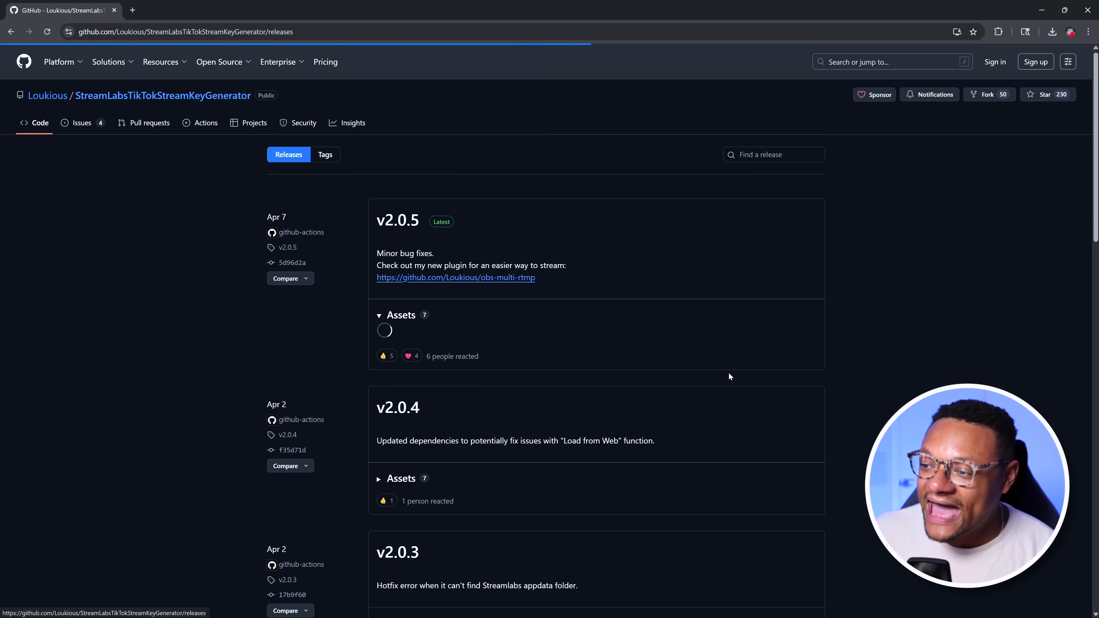
left_click(402, 315)
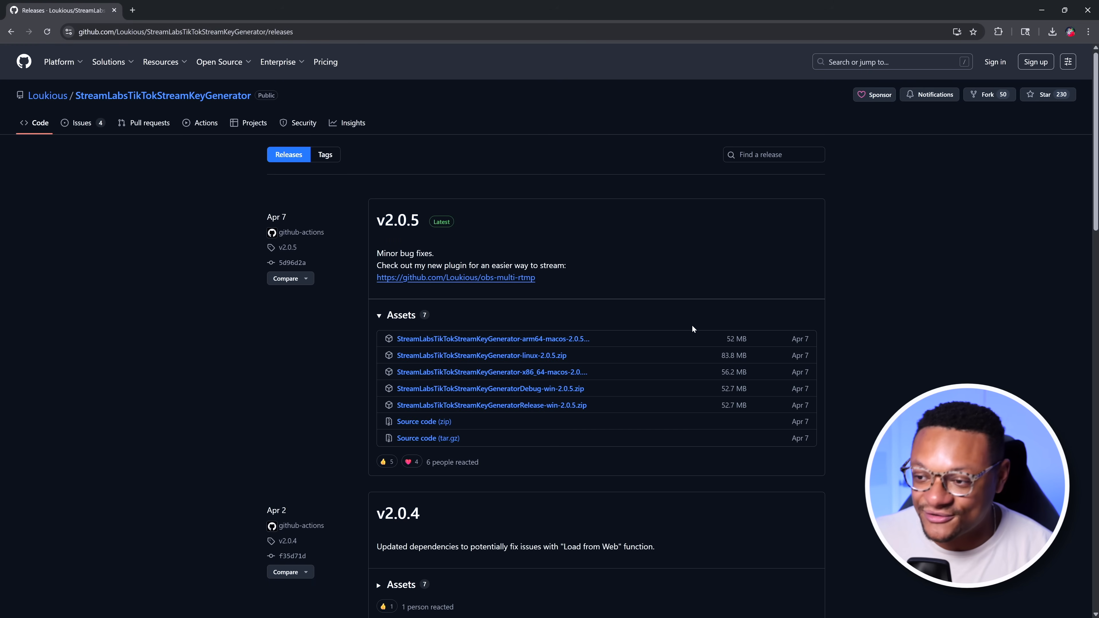
scroll("down", 3)
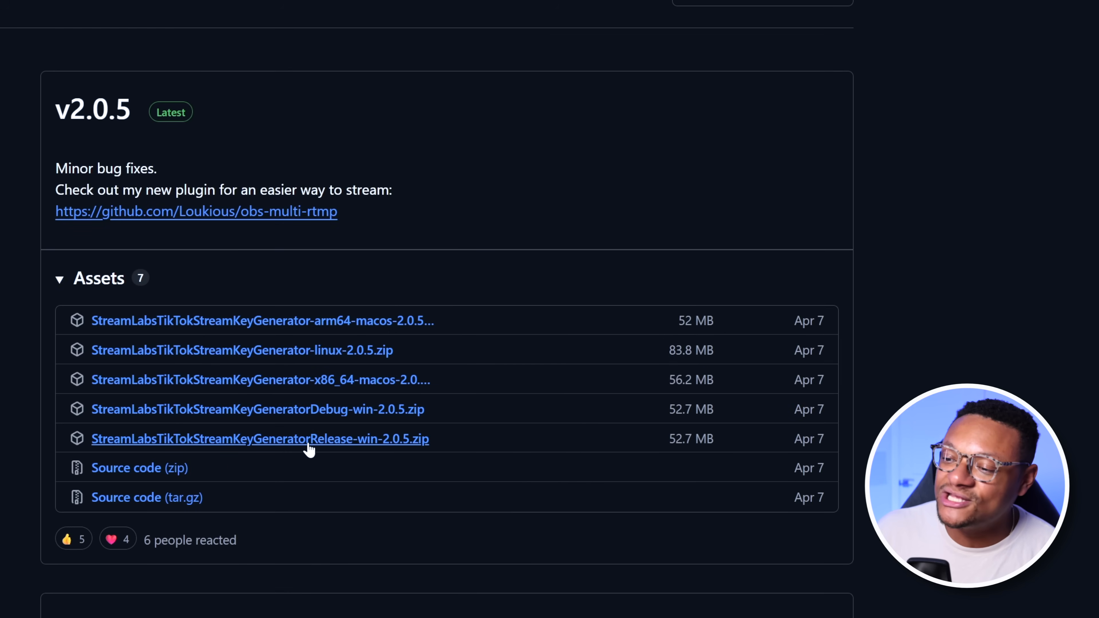
mouse_move(398, 463)
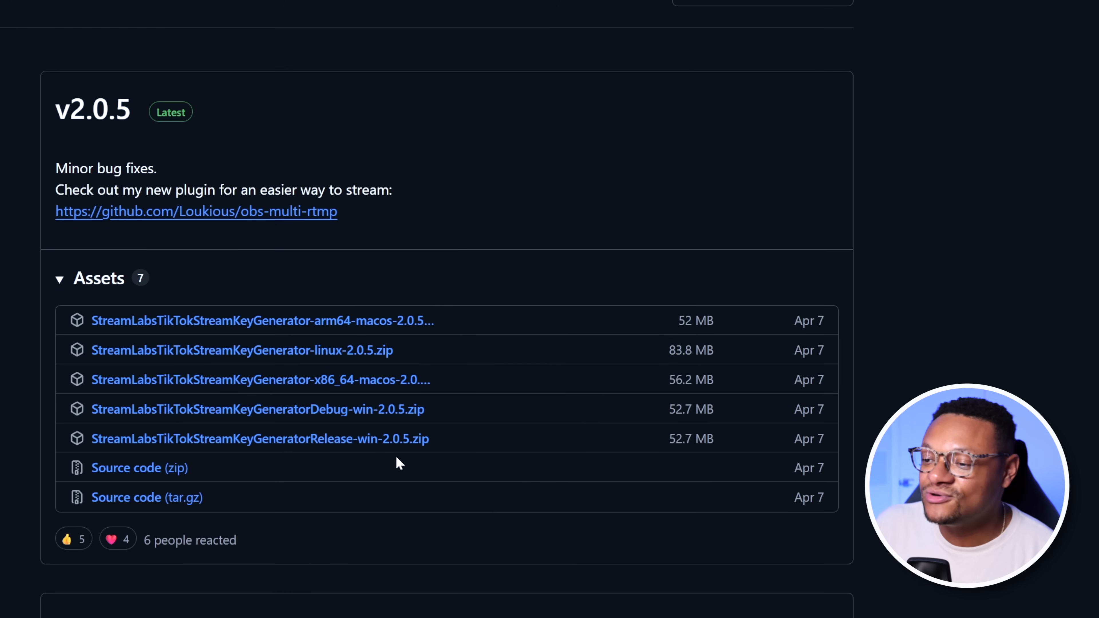
mouse_move(525, 384)
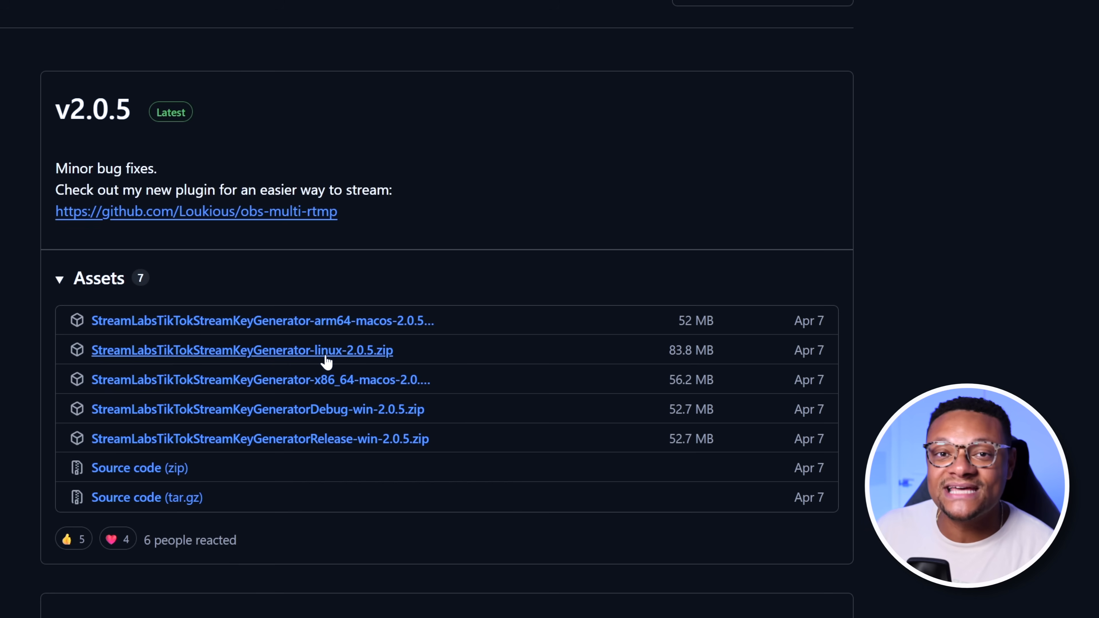
mouse_move(336, 379)
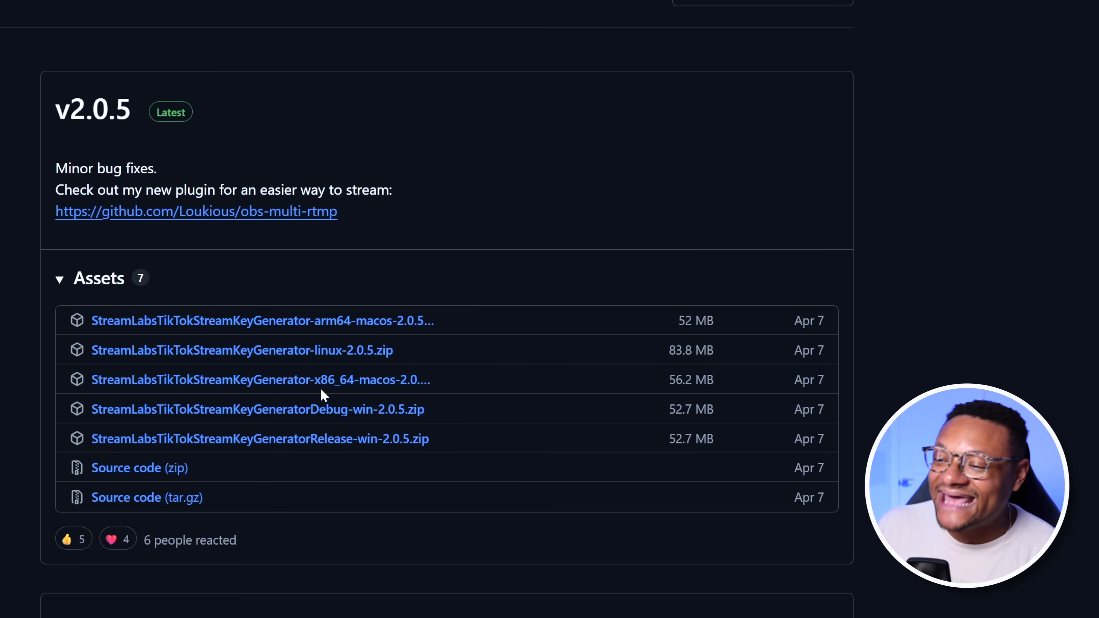
mouse_move(330, 390)
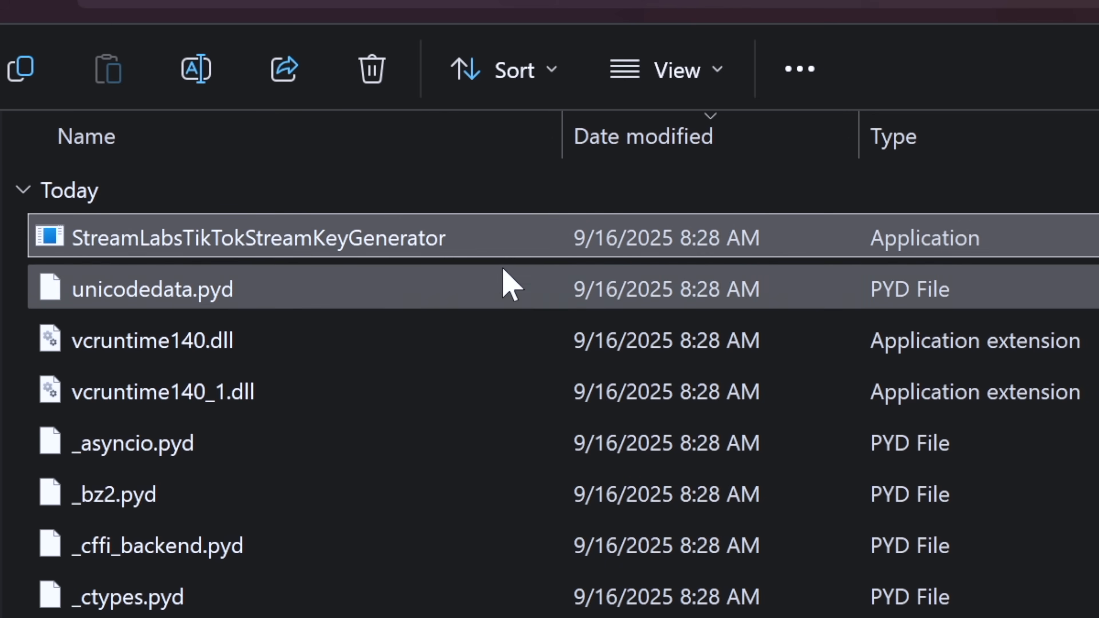
Launch StreamLabsTikTokStreamKeyGenerator.exe, choosing More info and Run anyway on the SmartScreen warning
double_click(260, 237)
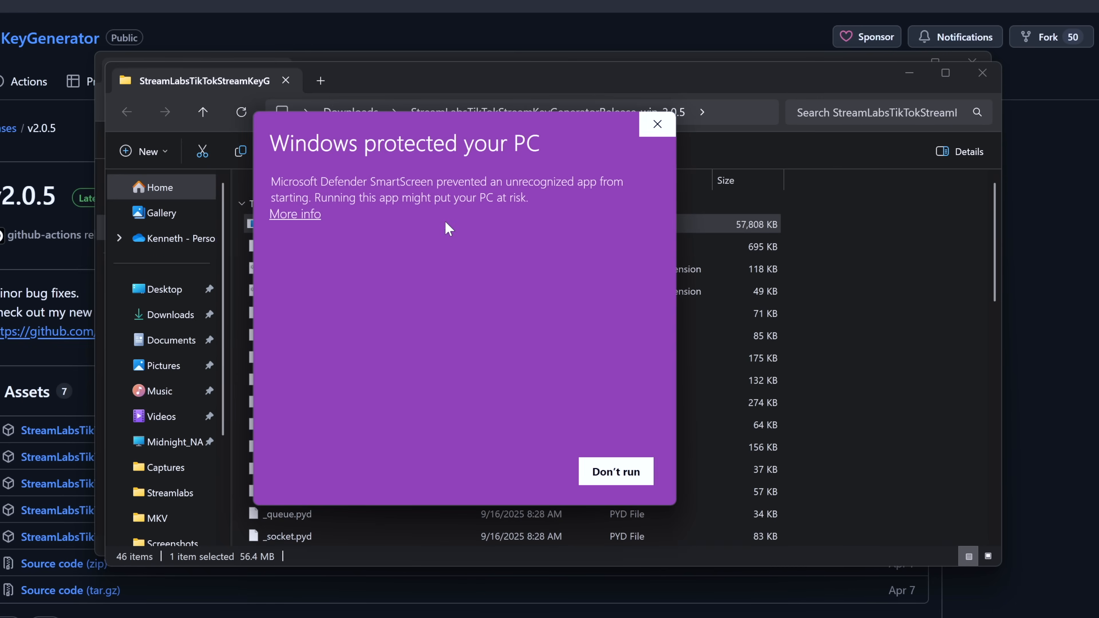
left_click(294, 214)
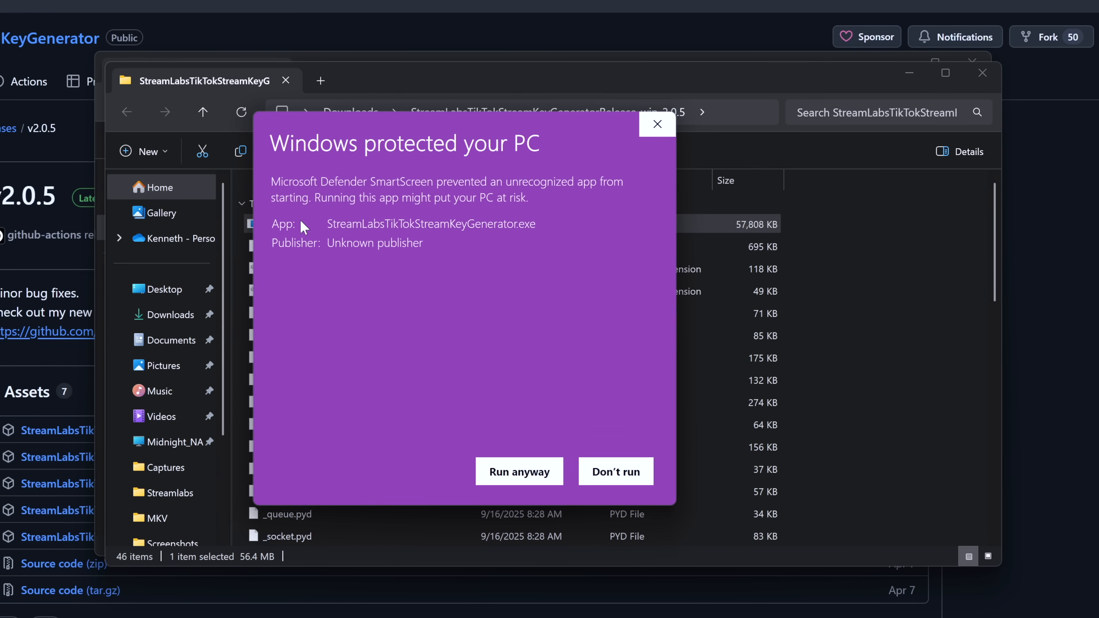
left_click(519, 471)
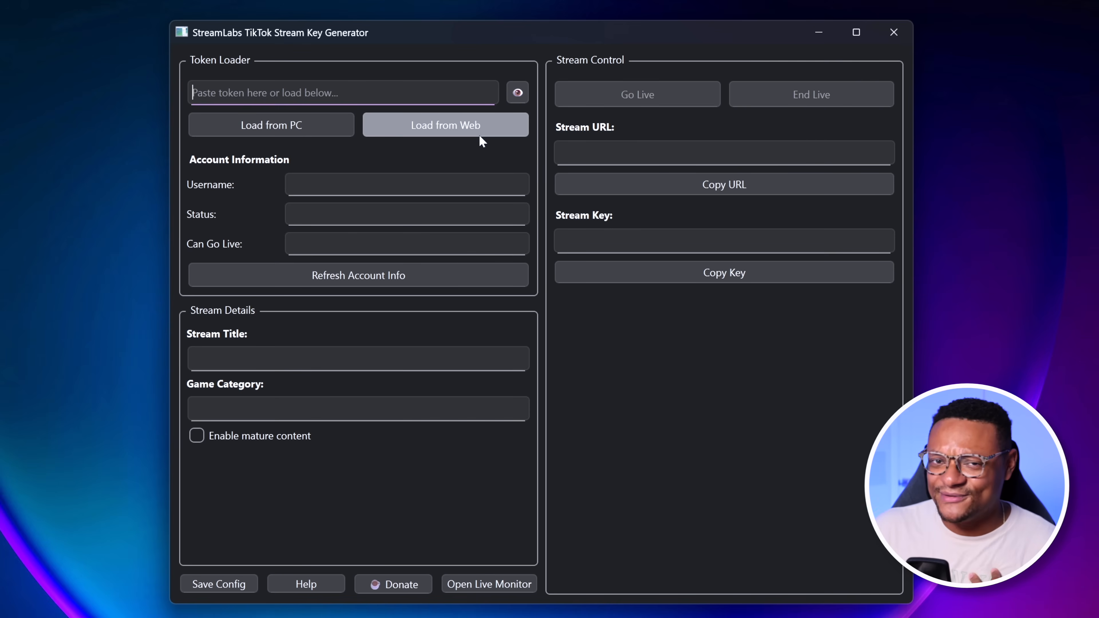
mouse_move(435, 133)
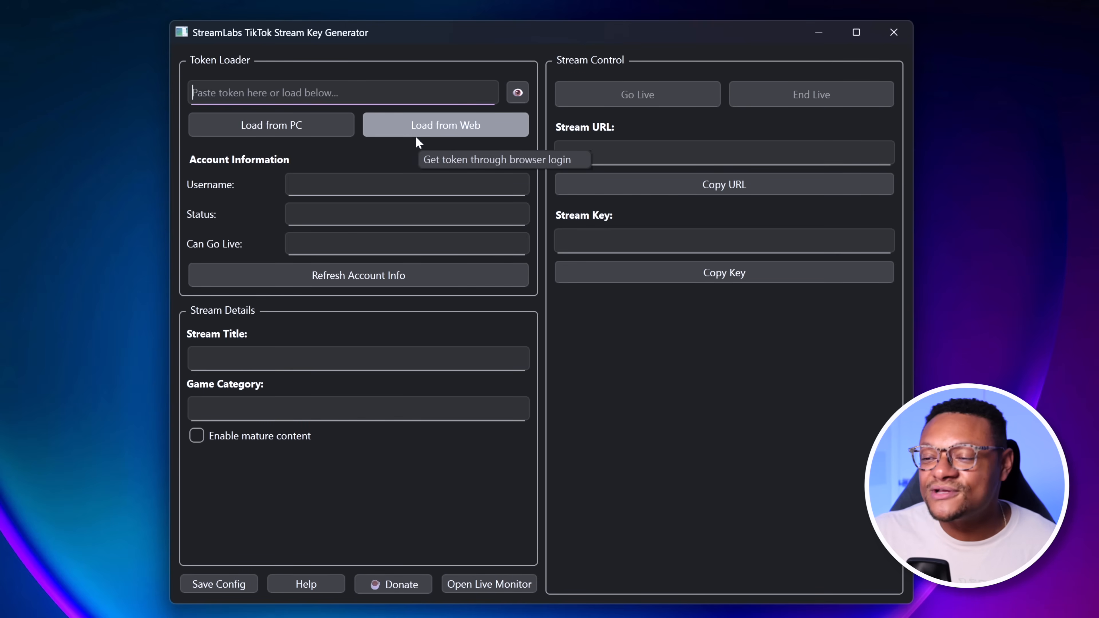
mouse_move(271, 125)
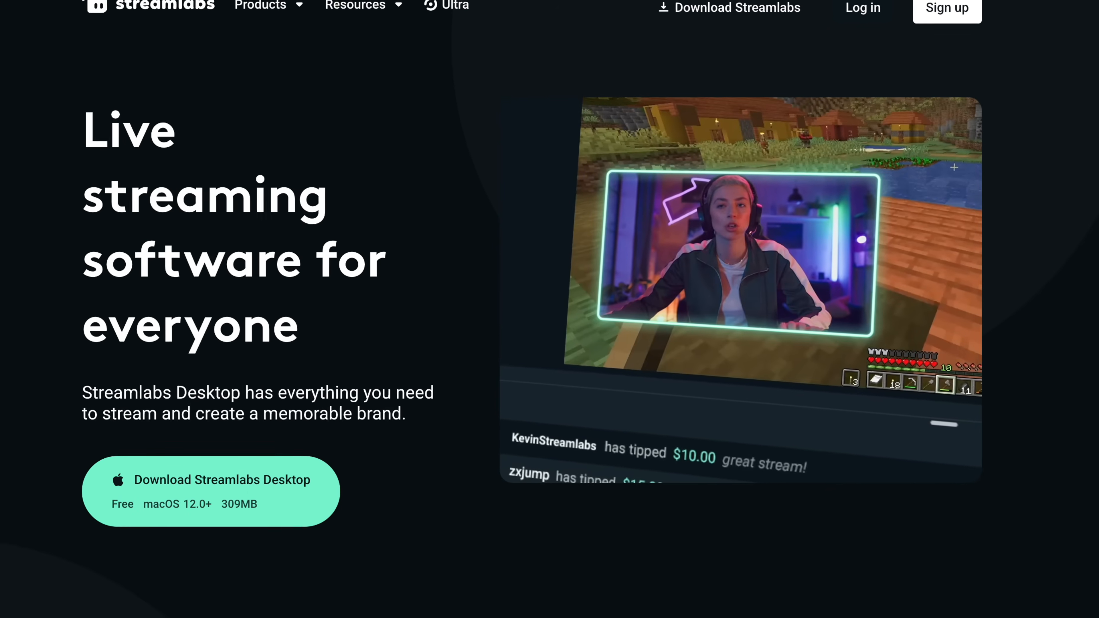
Scroll the Streamlabs website to reach the Streamlabs Desktop download
scroll("down", 3)
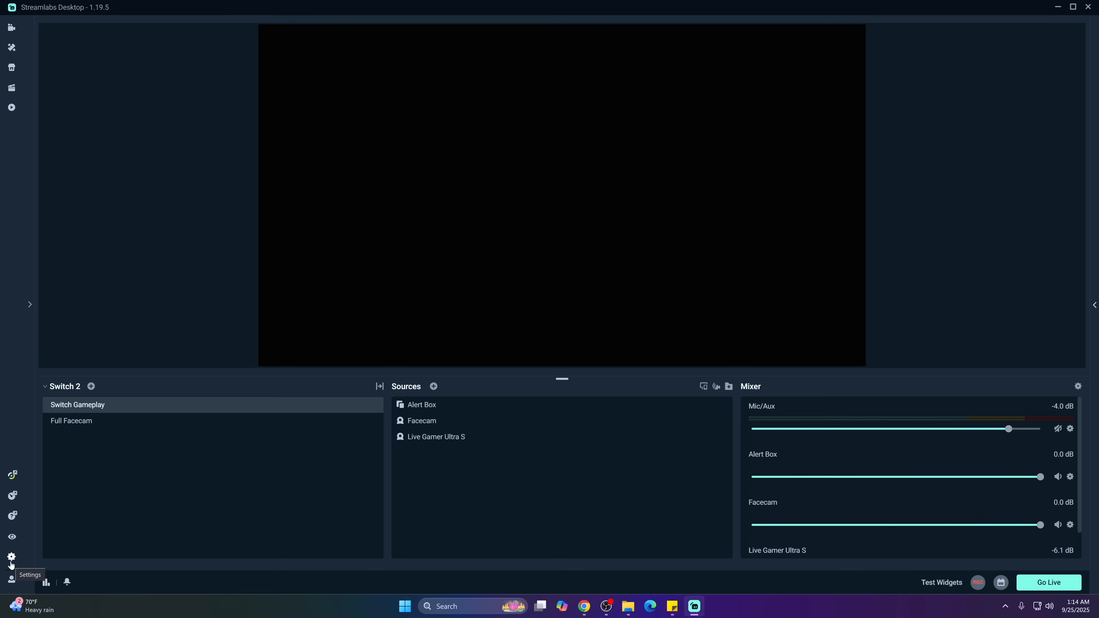
In Streamlabs Desktop's Go Live dialog, toggle Stream to TikTok on, then return to the key generator
left_click(12, 557)
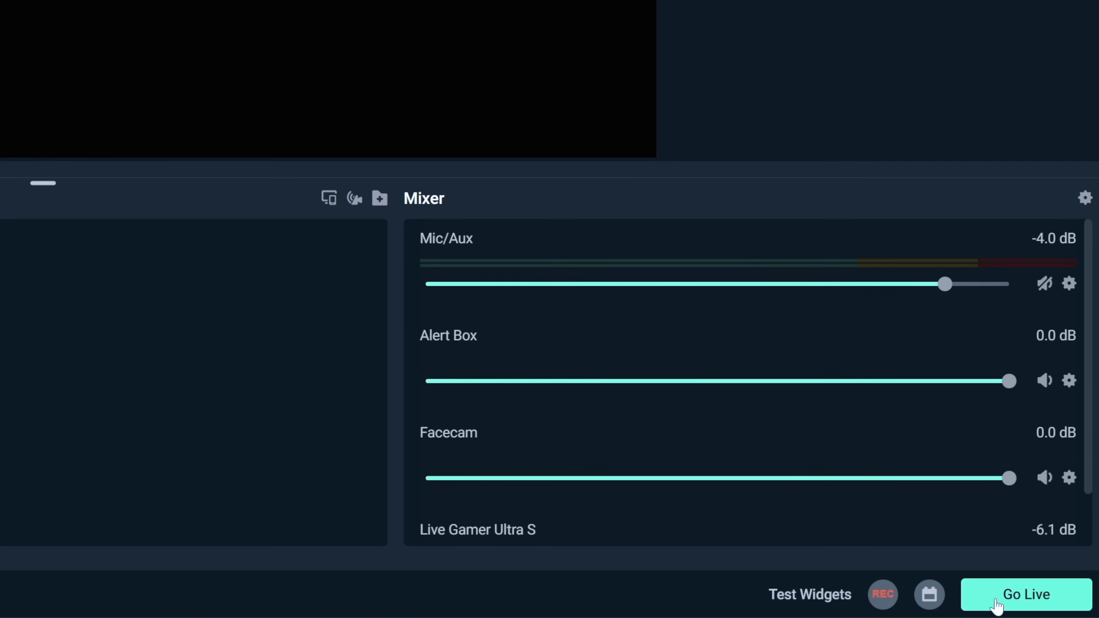
left_click(1027, 594)
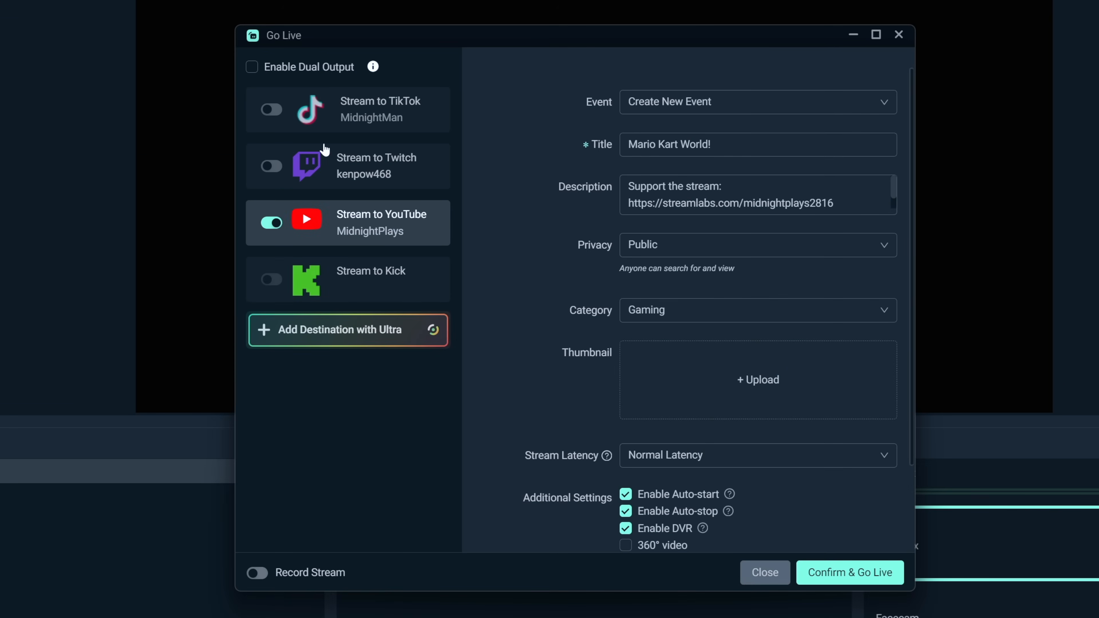
left_click(271, 109)
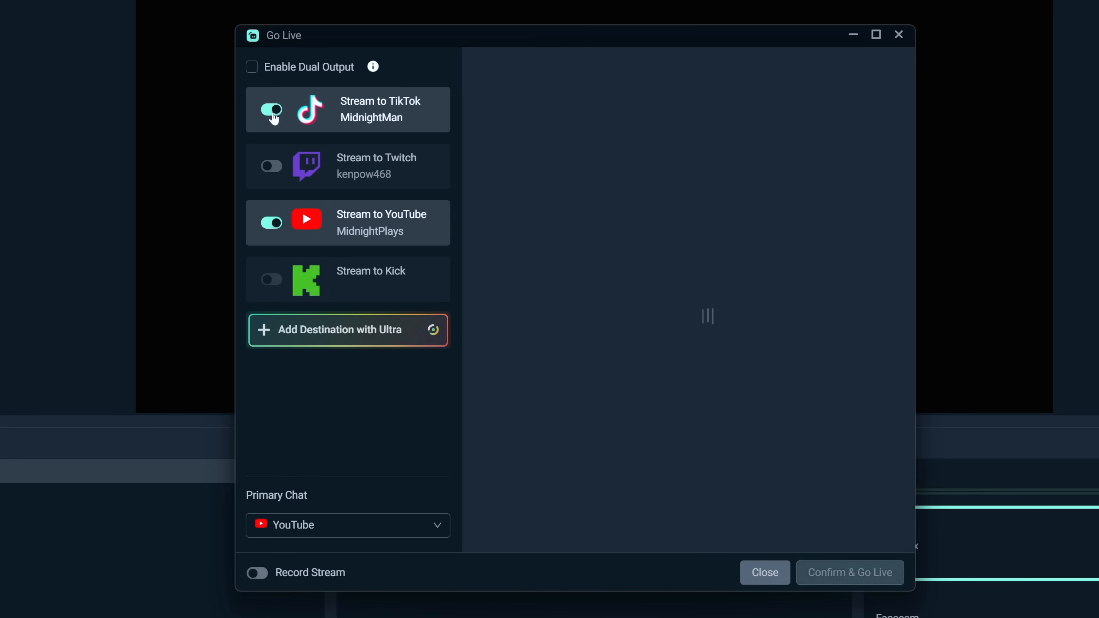
left_click(252, 66)
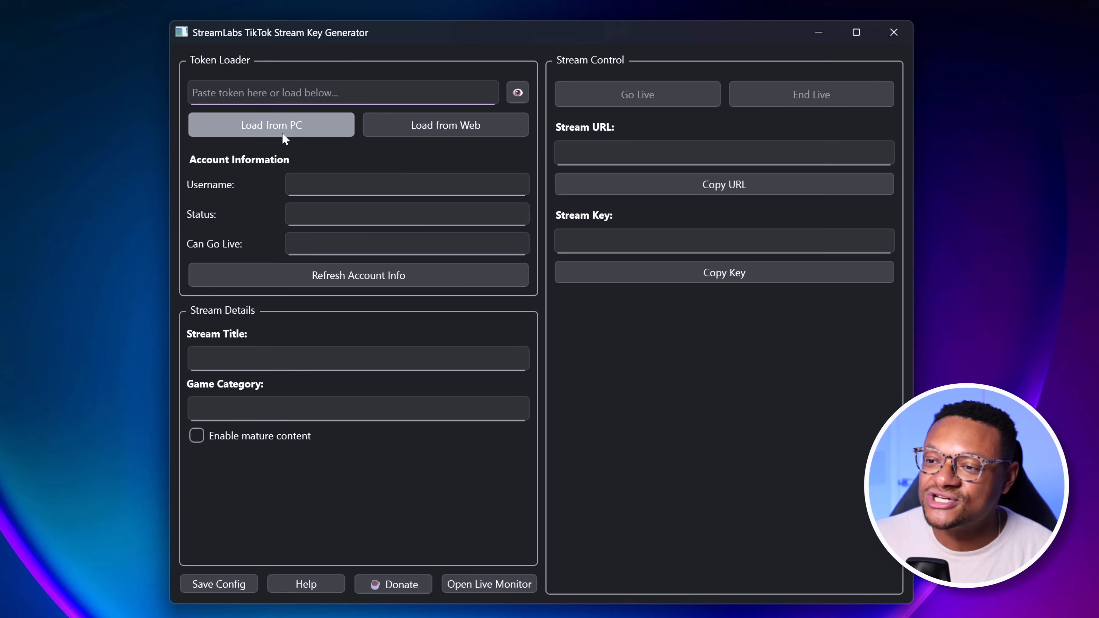
mouse_move(271, 130)
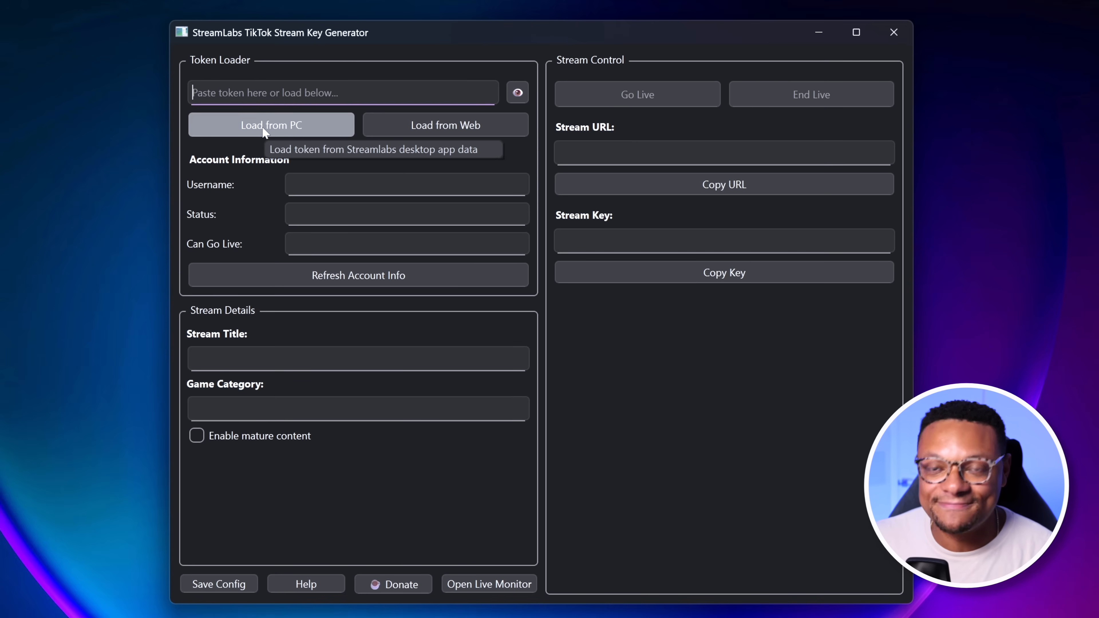
Load the account token from PC and title the stream 'Marvel Rivals Gamin Sesh'
left_click(271, 124)
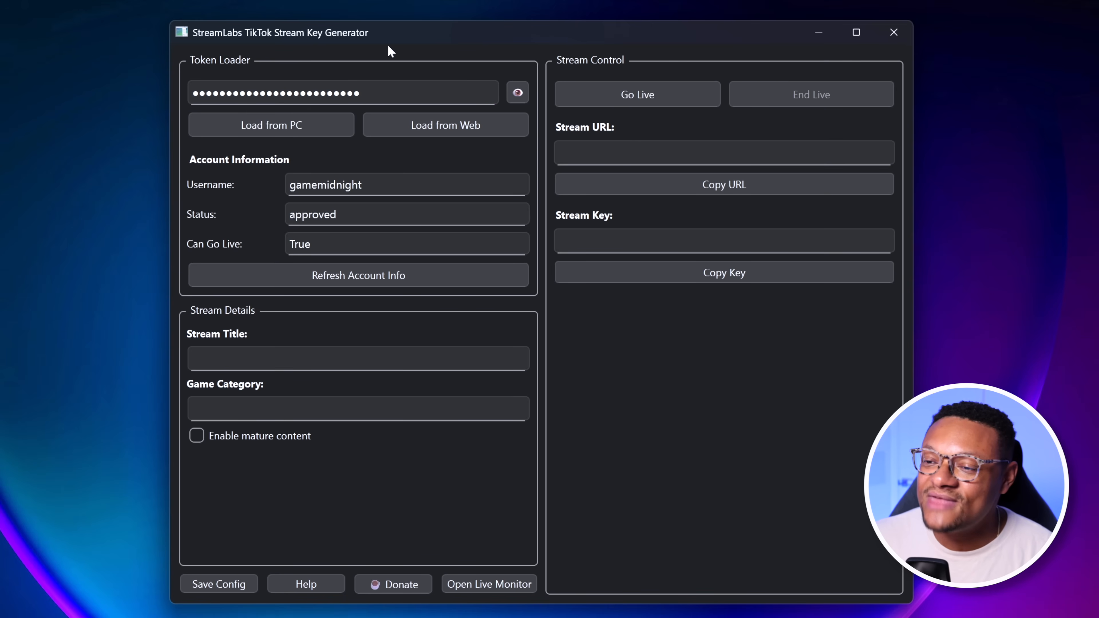
triple_click(343, 91)
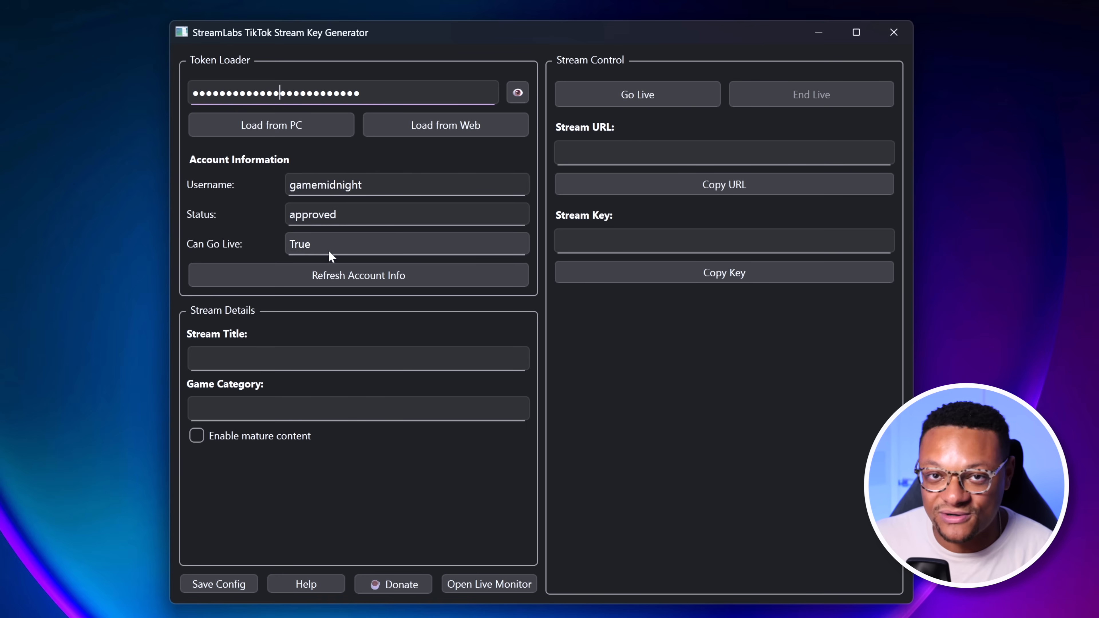
left_click(357, 358)
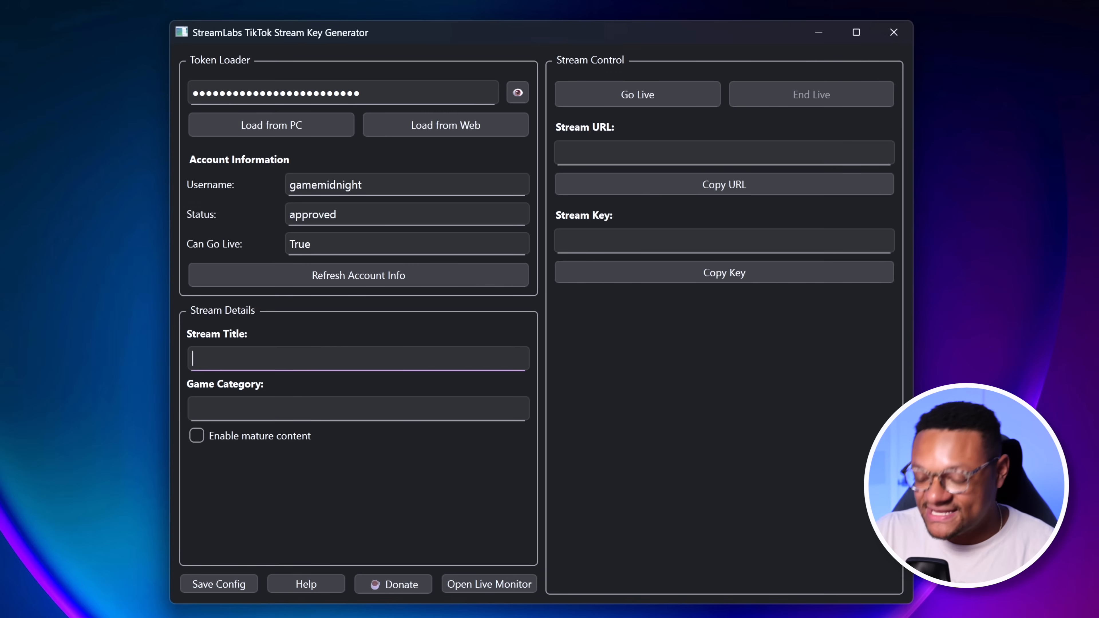
type("Marvel Rivals Gamin Sesh")
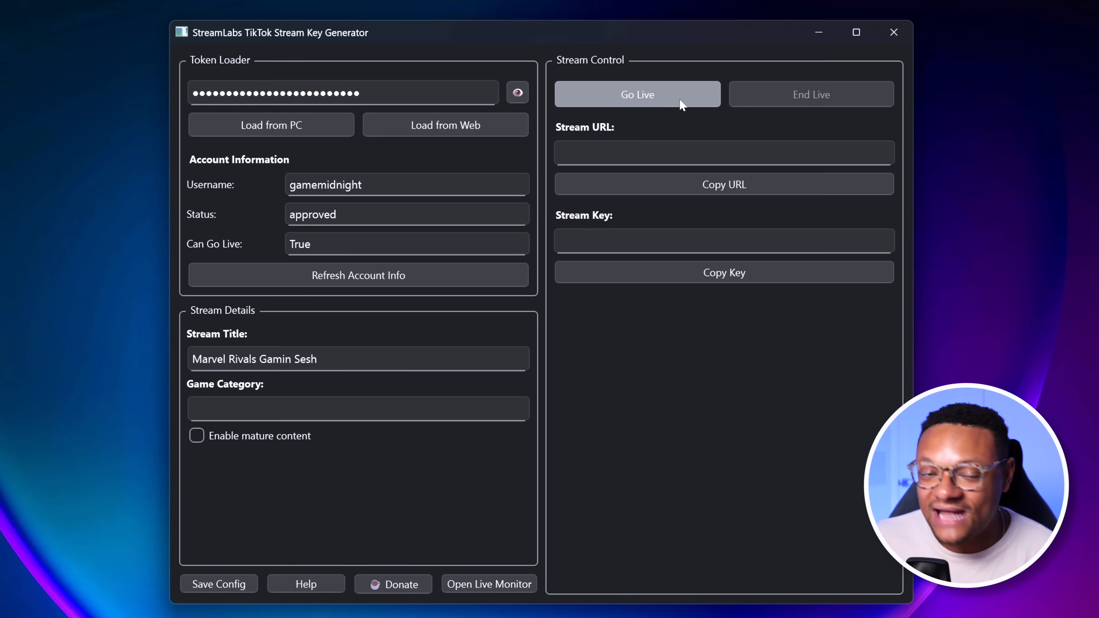
Go live on TikTok, confirm the stream started and copy the generated stream URL
left_click(637, 94)
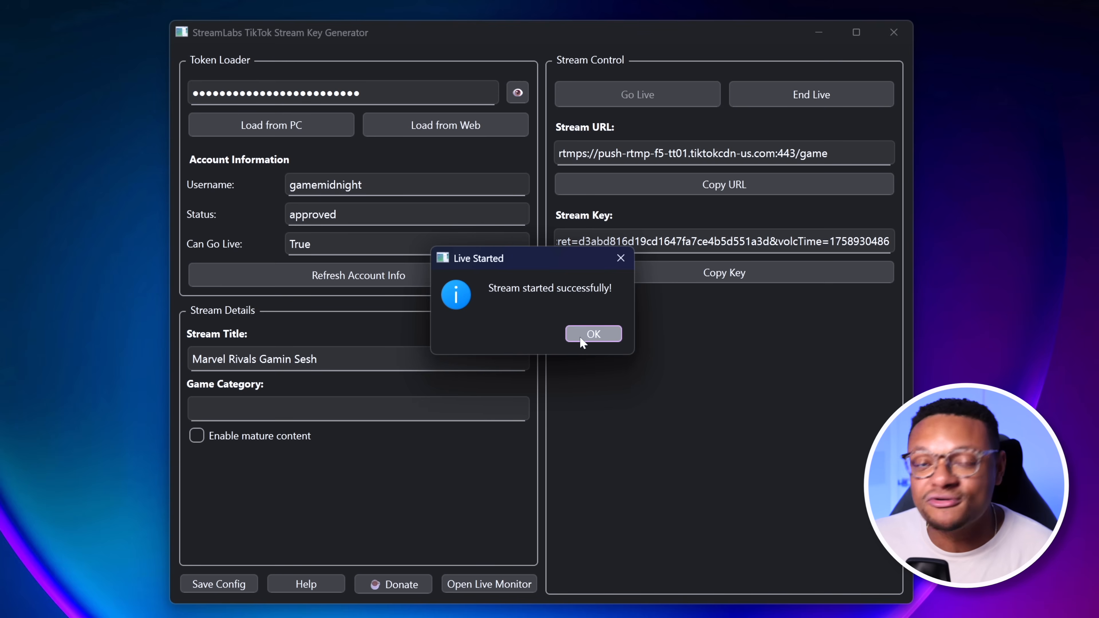
left_click(593, 333)
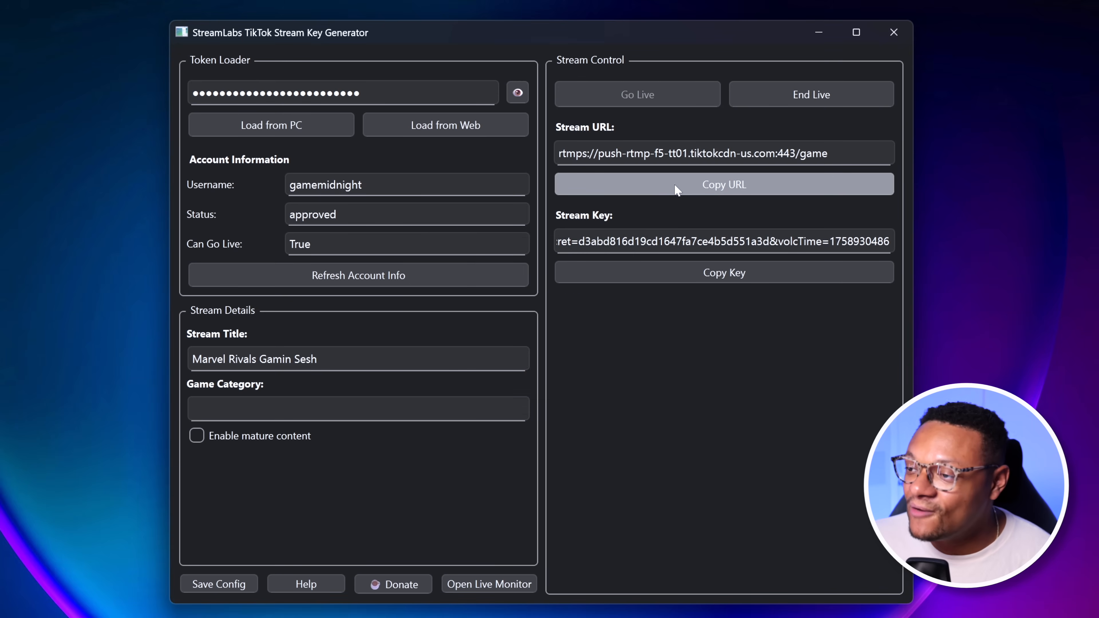
left_click(723, 184)
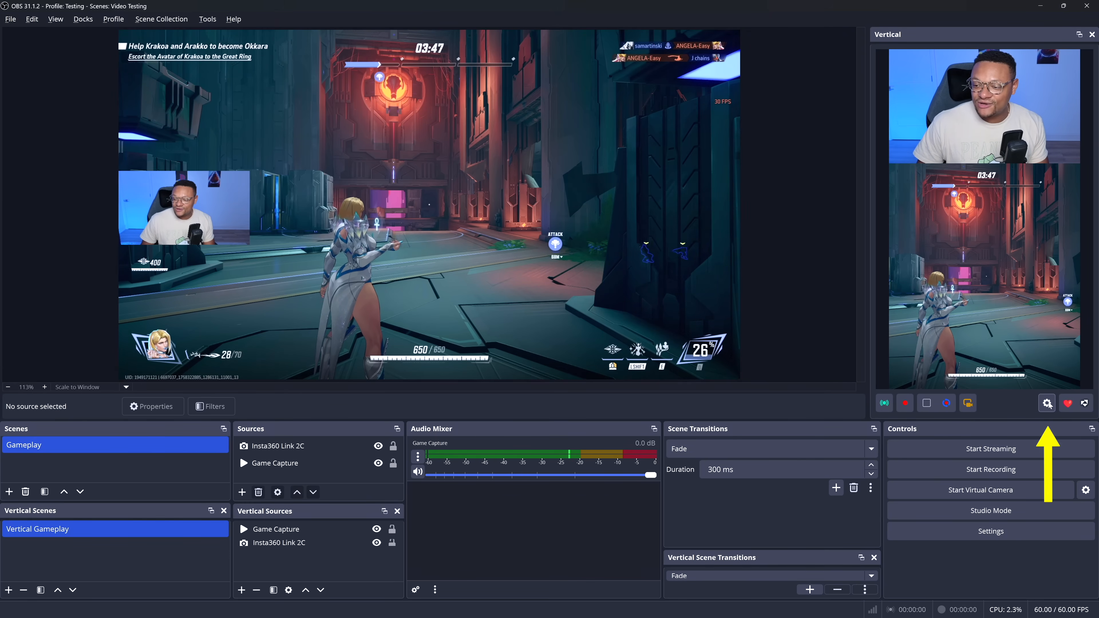
Enter the TikTok server rtmps://push-rtmp-f5-tt01.tiktokcdn-us.com:443/game in the vertical canvas stream settings
left_click(1046, 403)
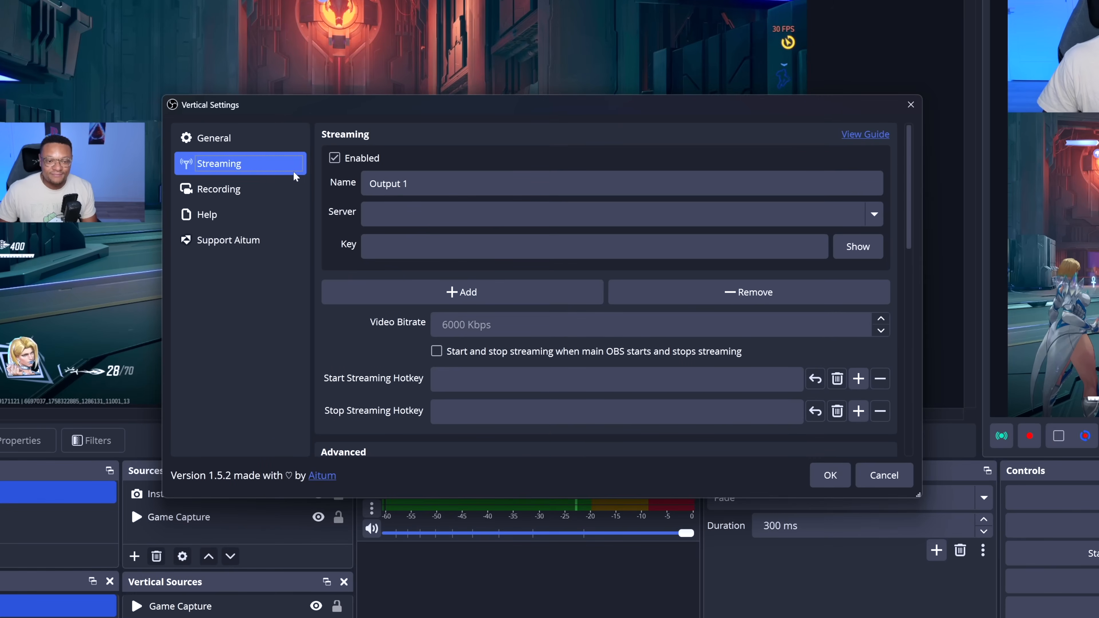
left_click(617, 213)
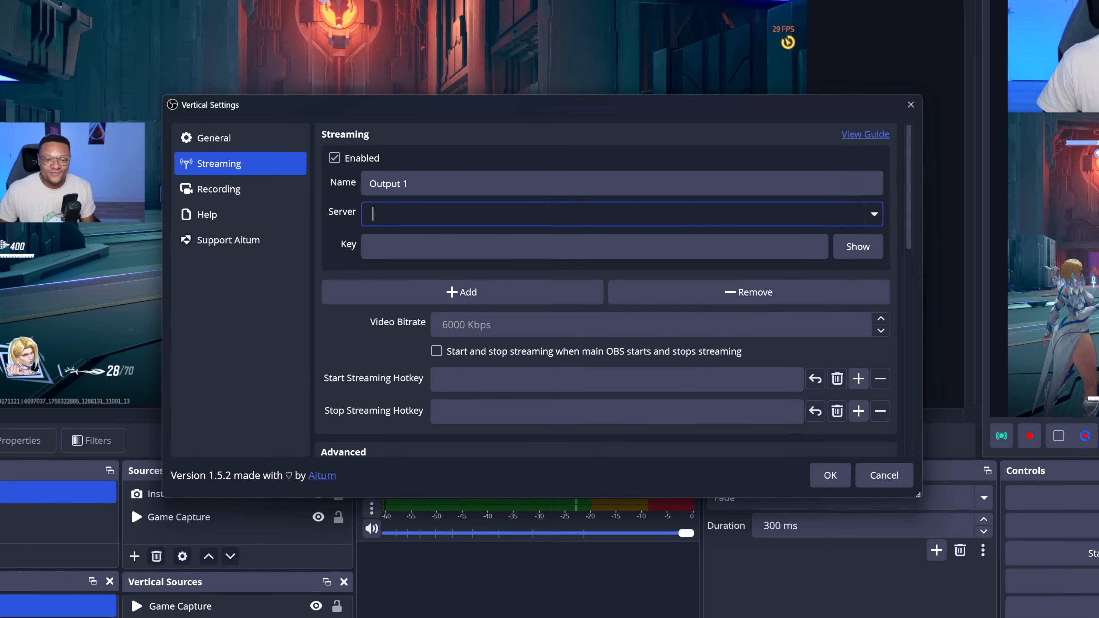
type("rtmps://push-rtmp-f5-tt01.tiktokcdn-us.com:443/game")
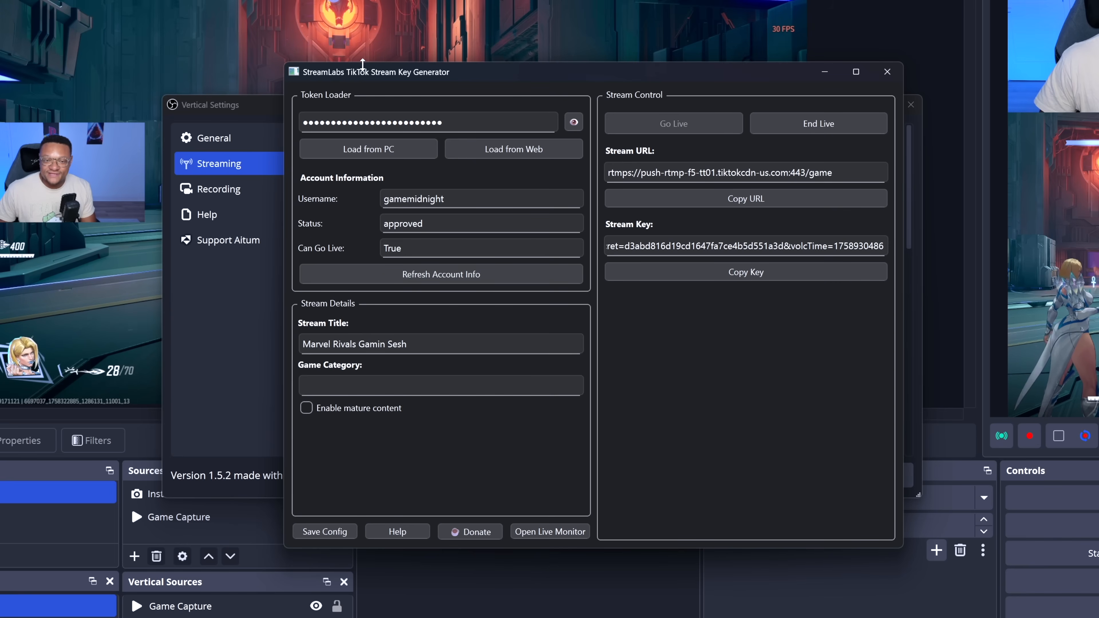
Copy the generated TikTok stream key into the key field and save the vertical streaming settings
left_click(746, 272)
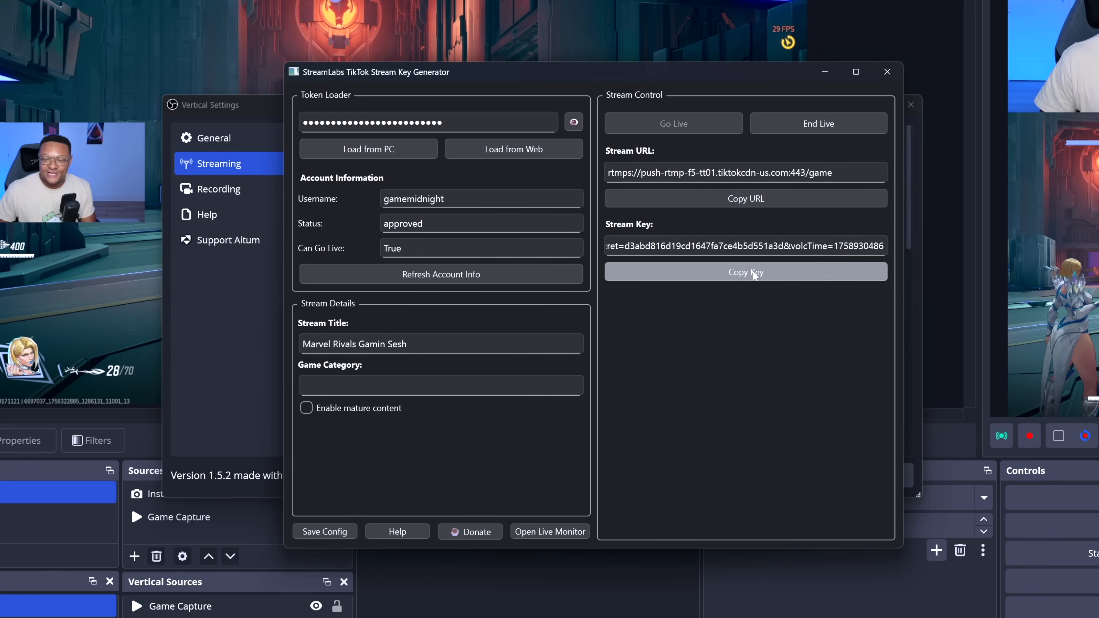
left_click(745, 272)
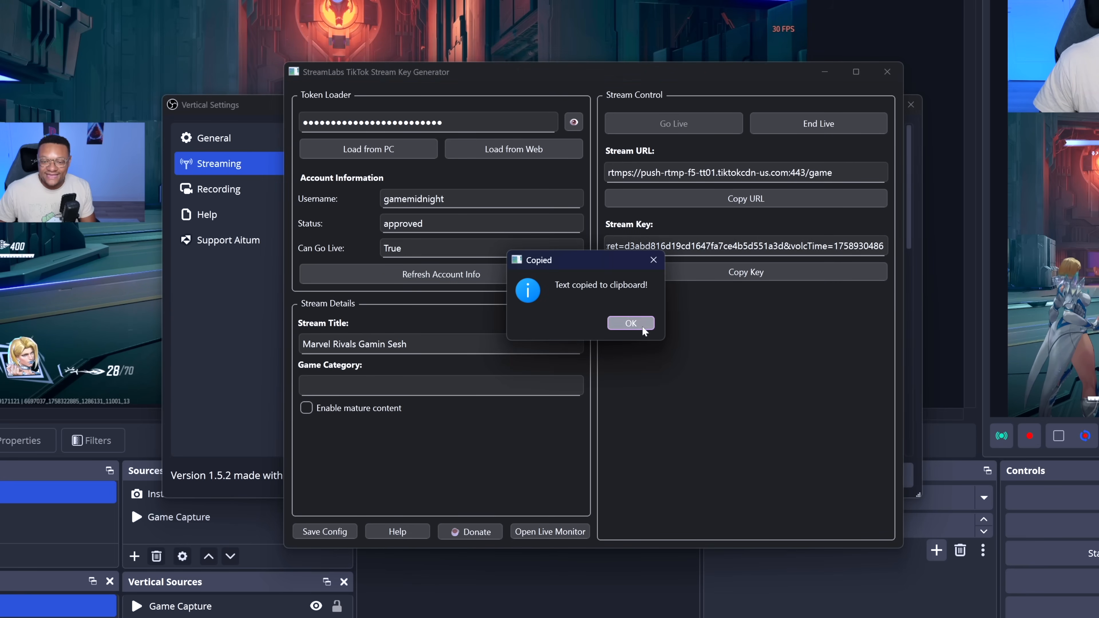
left_click(629, 323)
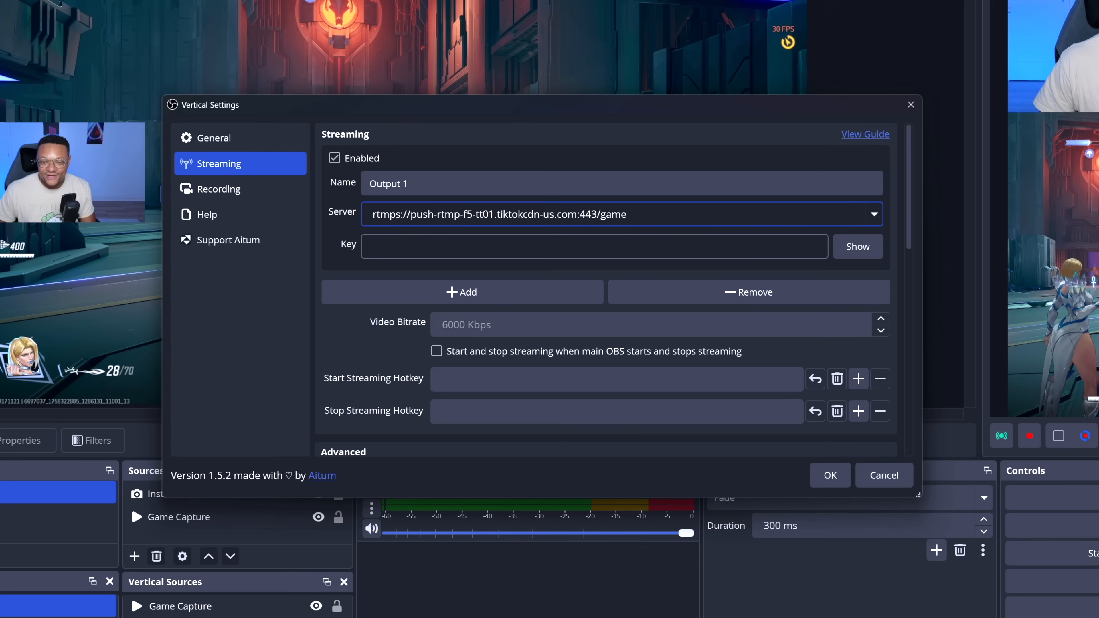
left_click(595, 246)
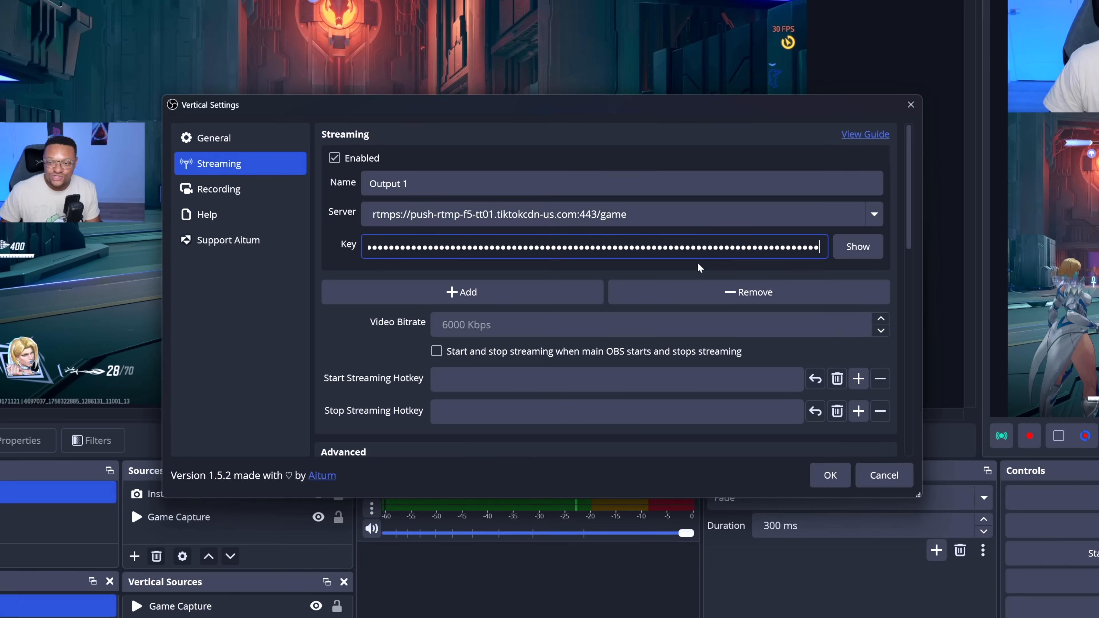
scroll("down", 3)
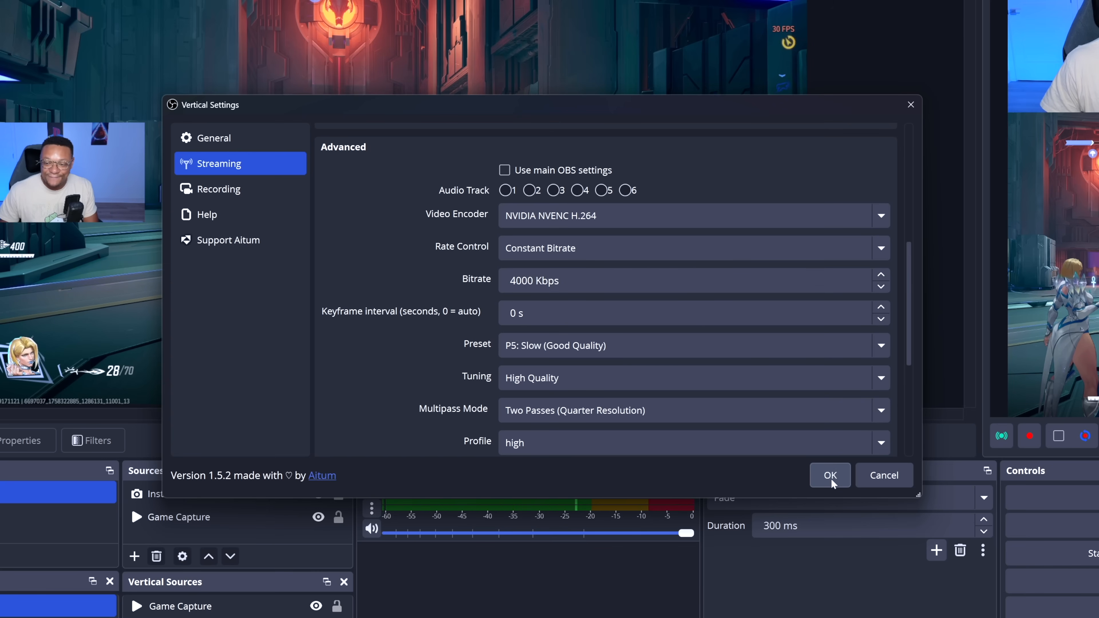
left_click(831, 476)
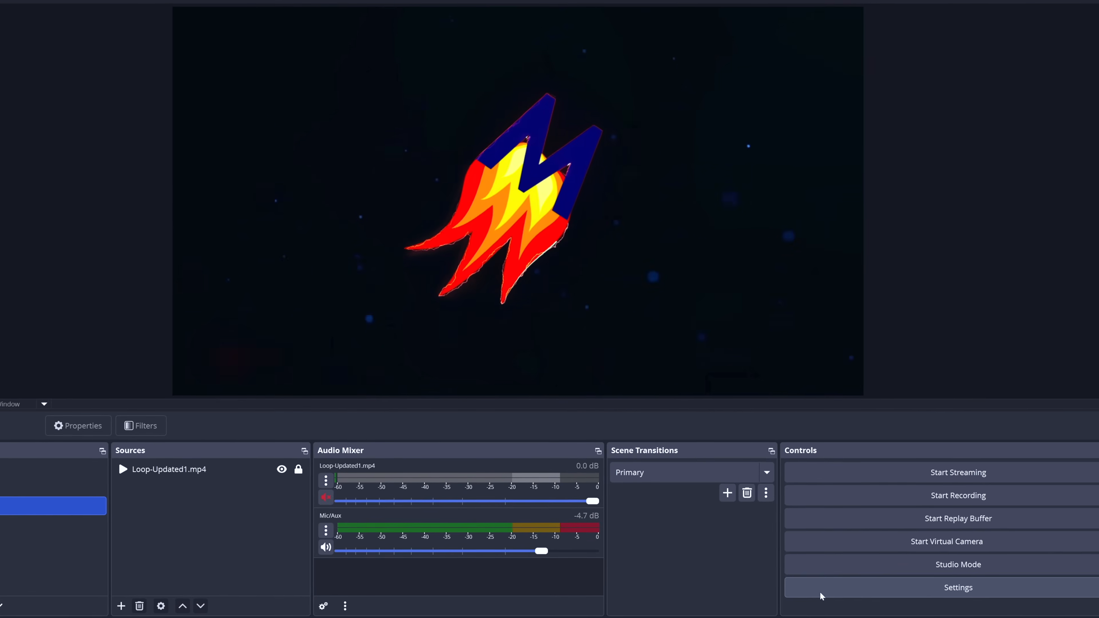
Choose Custom as the main stream service and focus its Server field
left_click(958, 587)
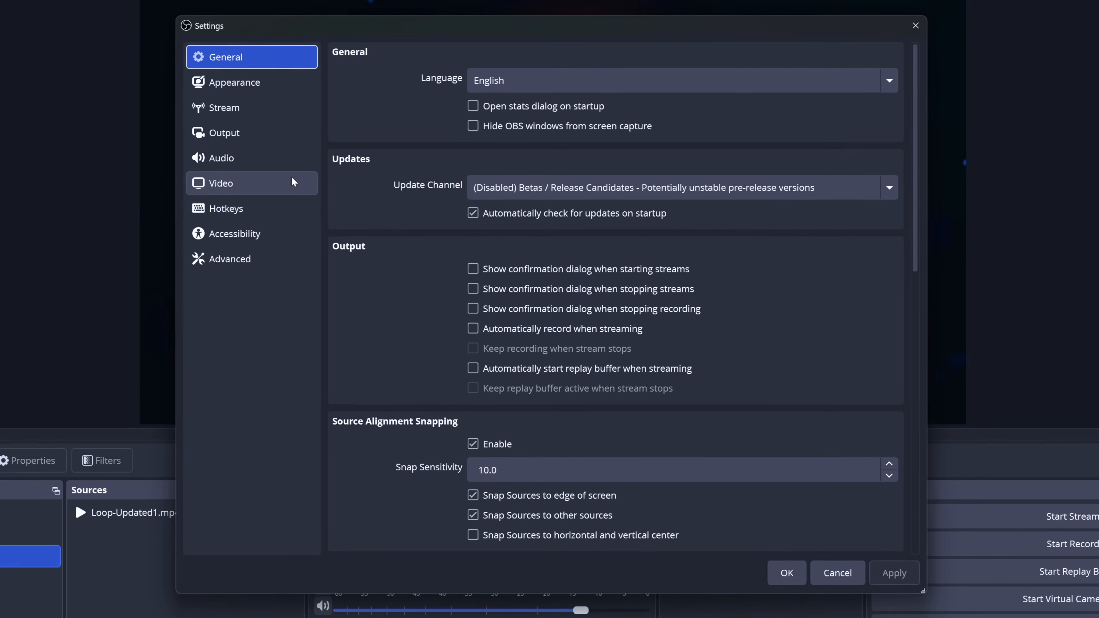
left_click(230, 107)
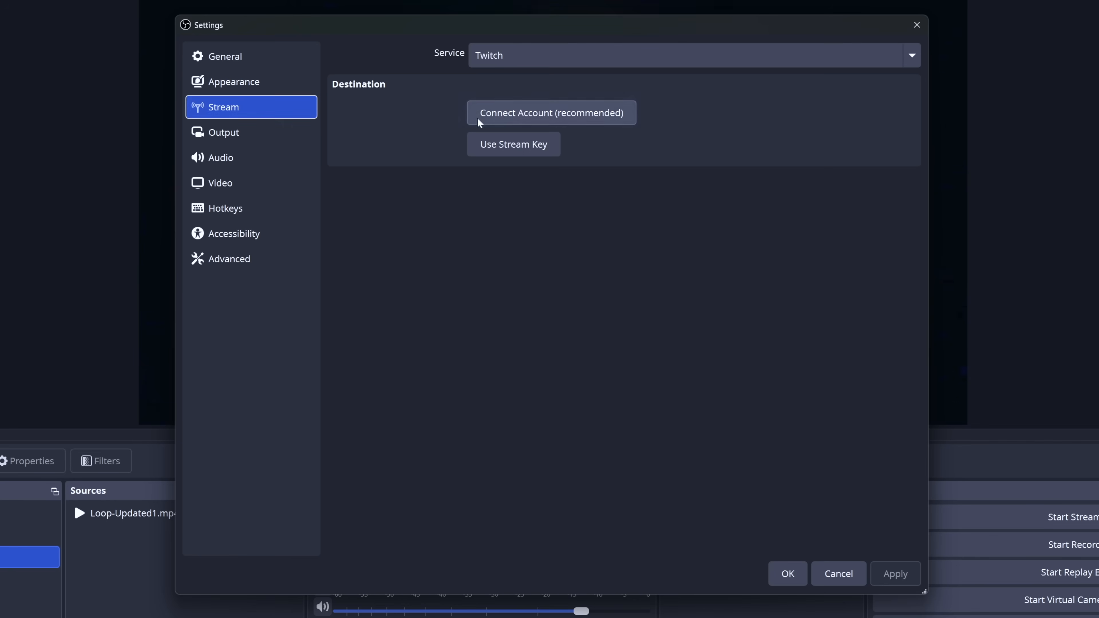
left_click(693, 55)
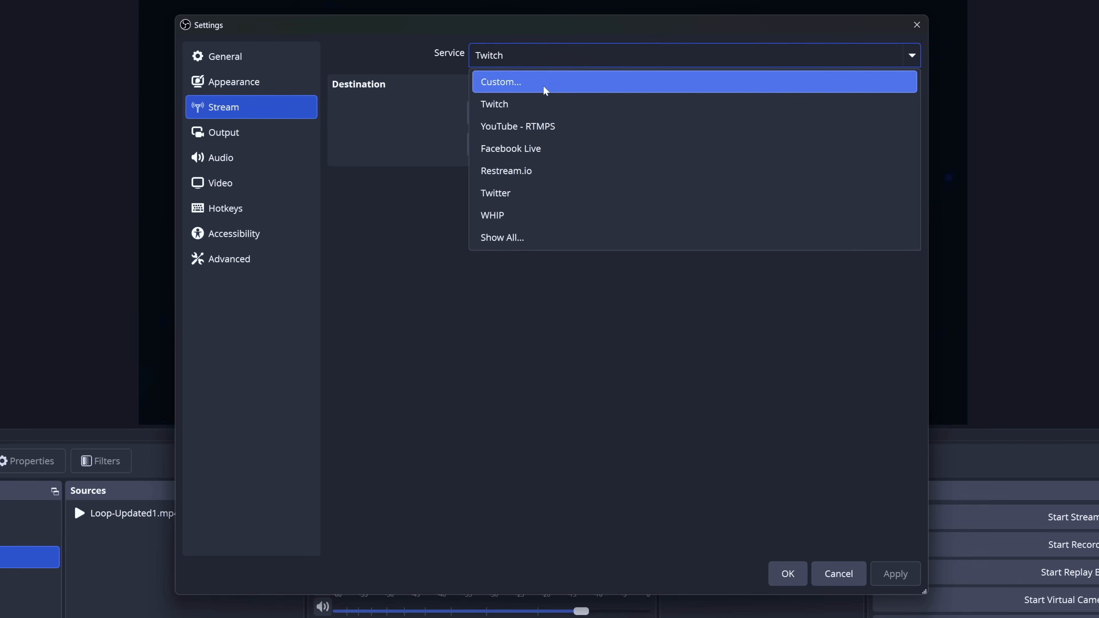
left_click(501, 82)
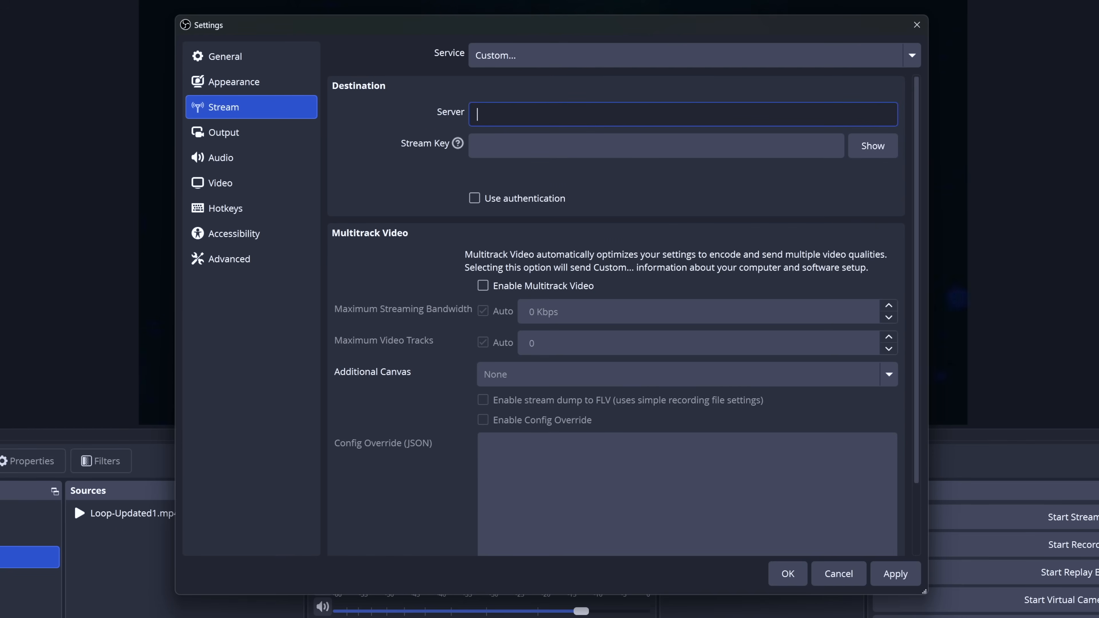
left_click(655, 145)
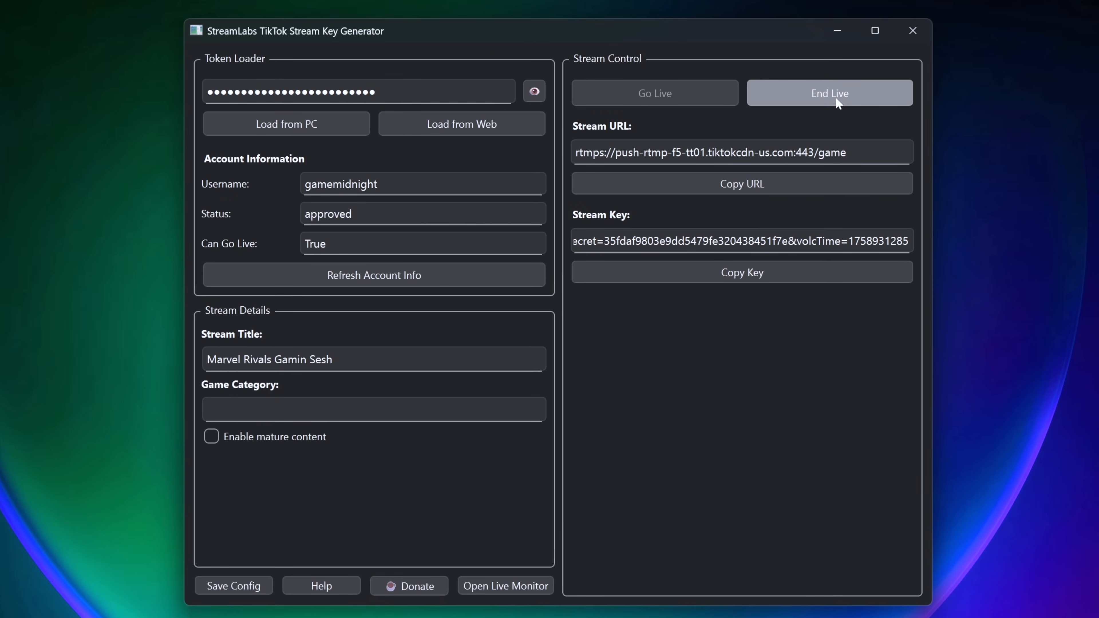
End the TikTok live and acknowledge the 'Stream ended successfully!' message
left_click(830, 92)
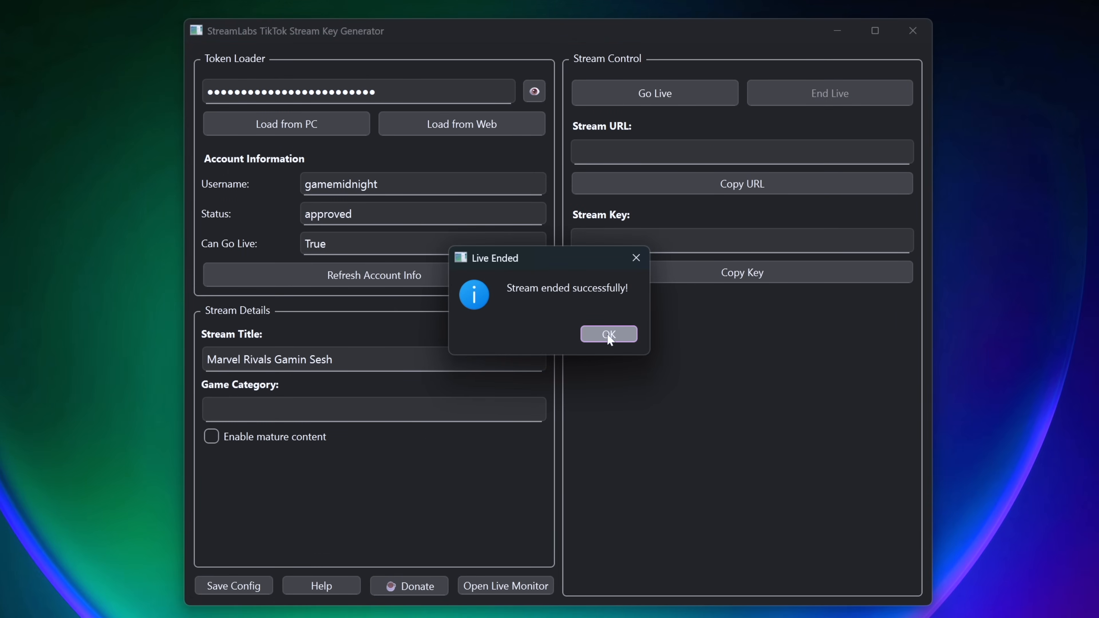
left_click(608, 335)
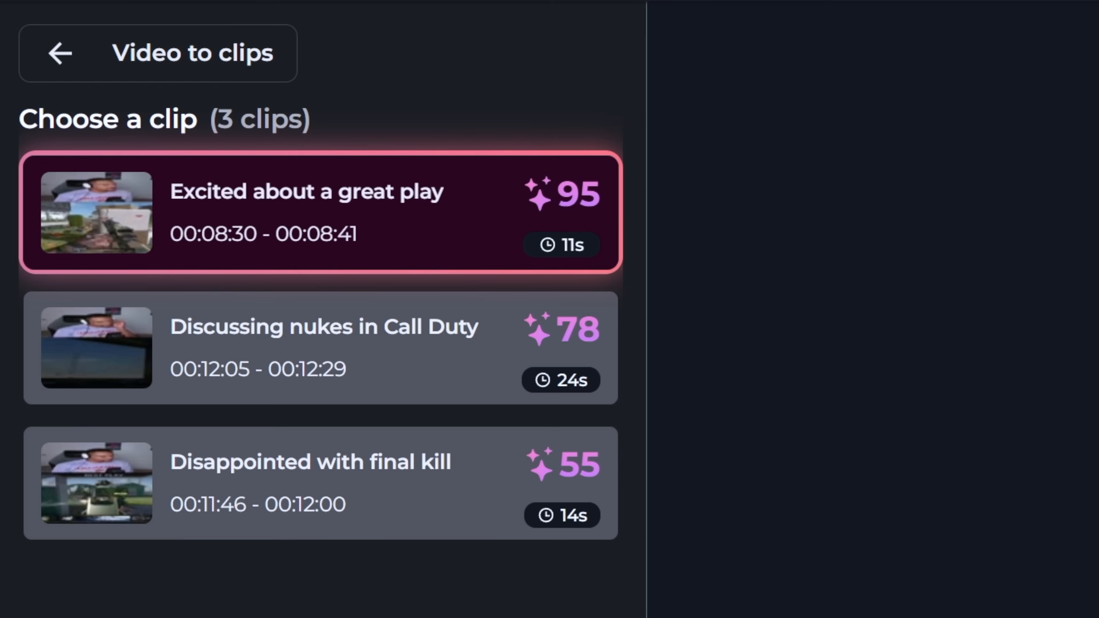
Open the 'Excited about a great play' clip and scrub its timeline to preview the Triple whopped! hook
left_click(319, 213)
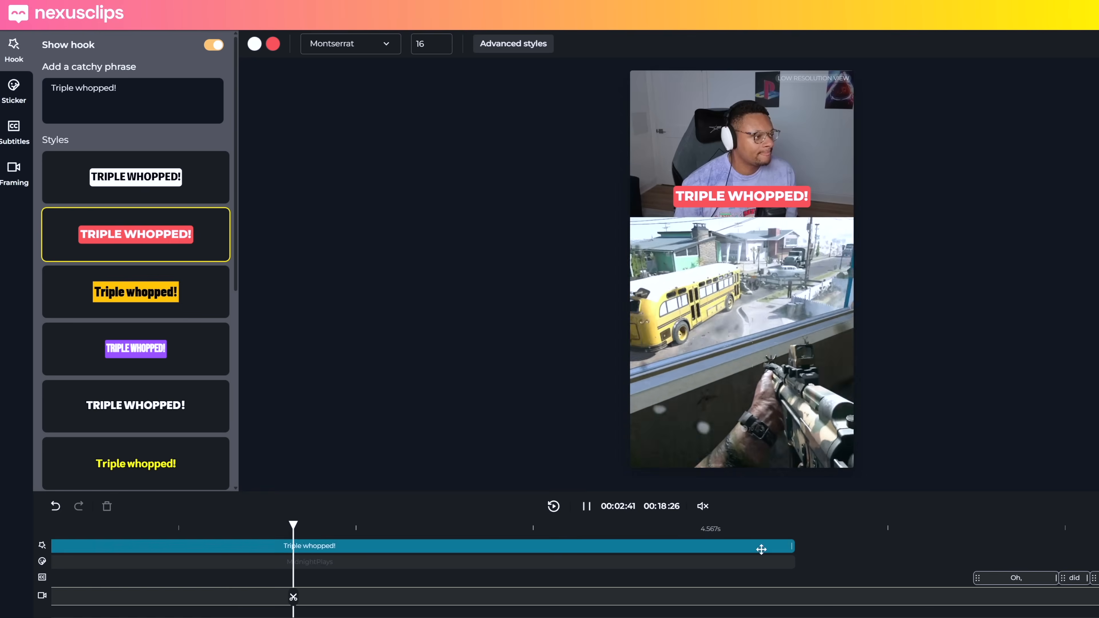
left_click(674, 528)
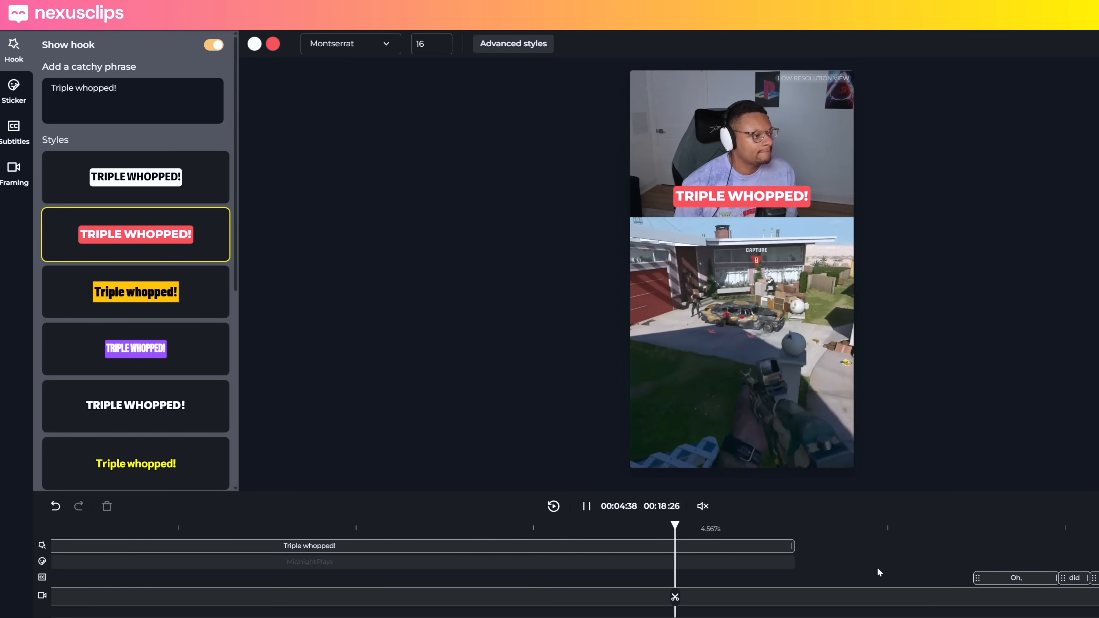
left_click(14, 133)
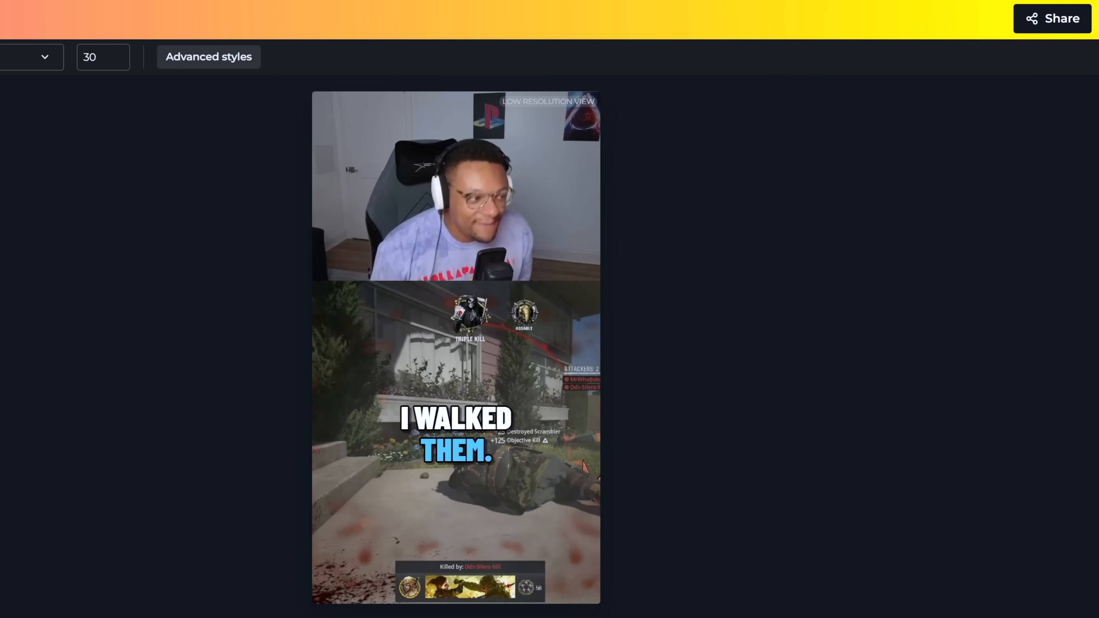
left_click(1052, 18)
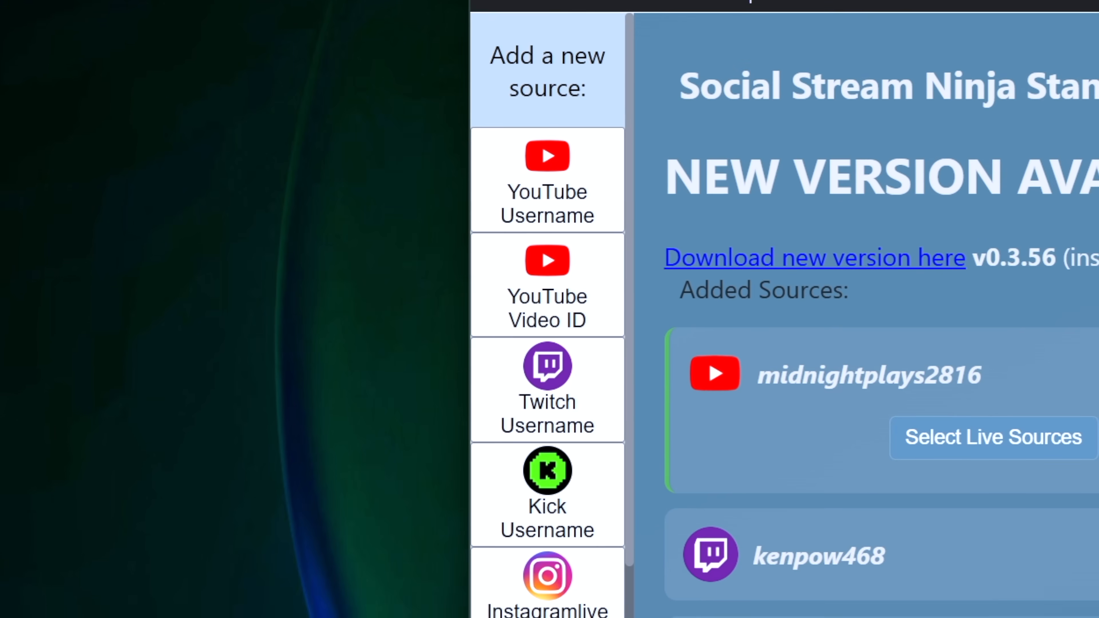
scroll("down", 3)
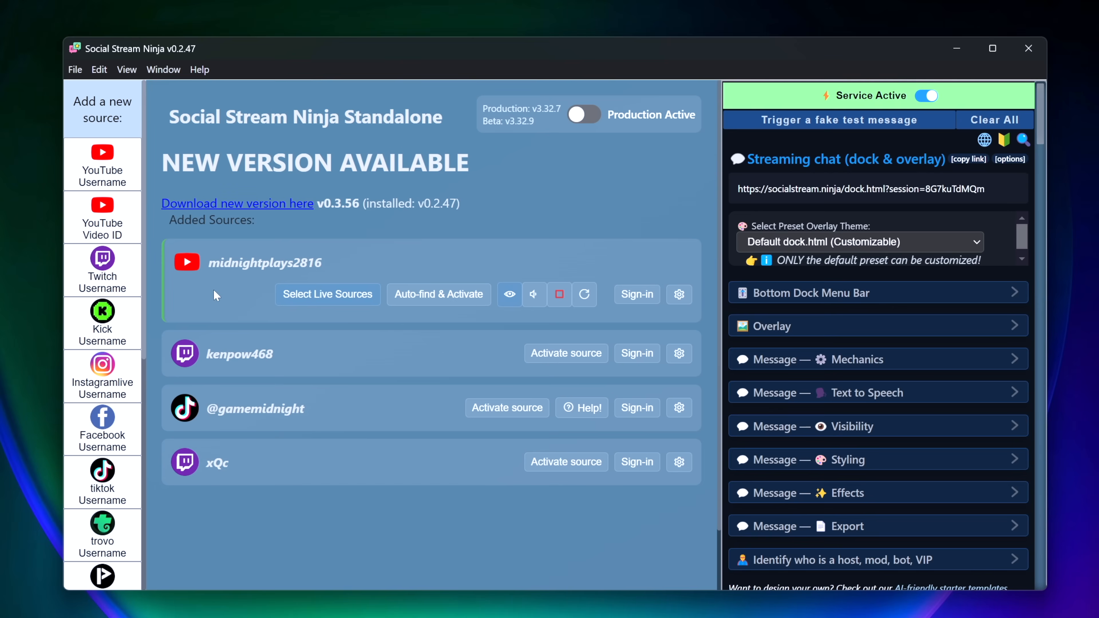
mouse_move(353, 432)
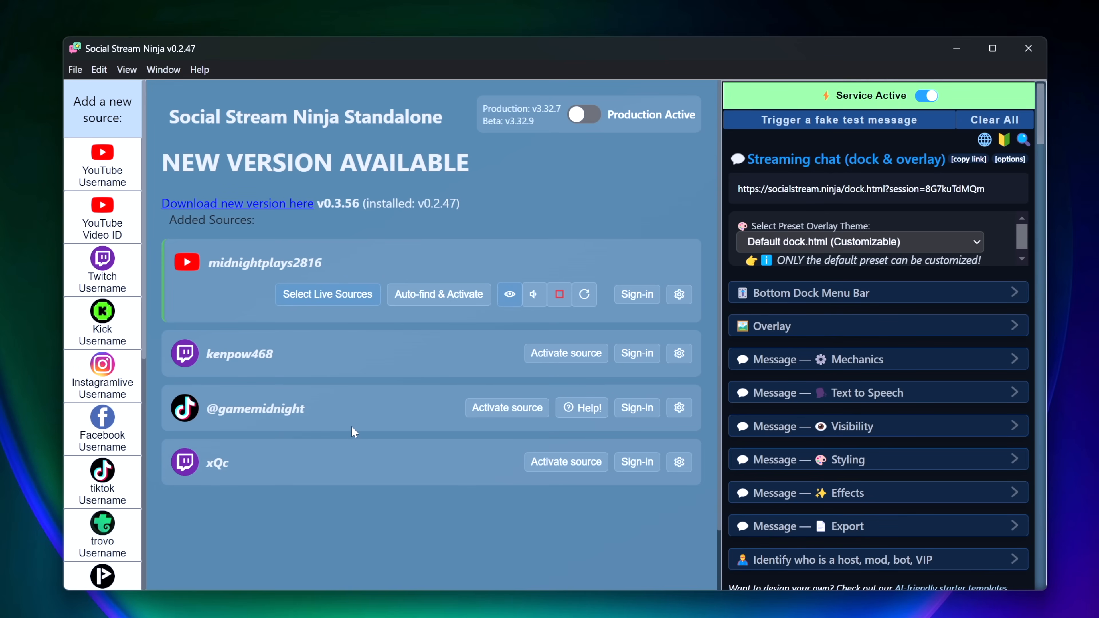
mouse_move(346, 428)
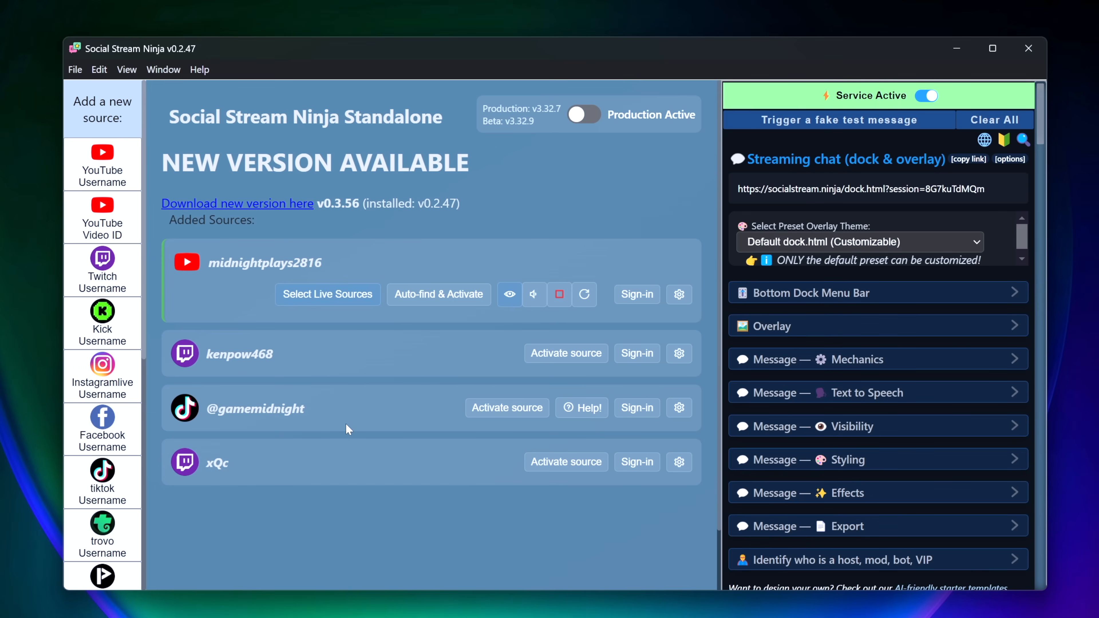
mouse_move(517, 408)
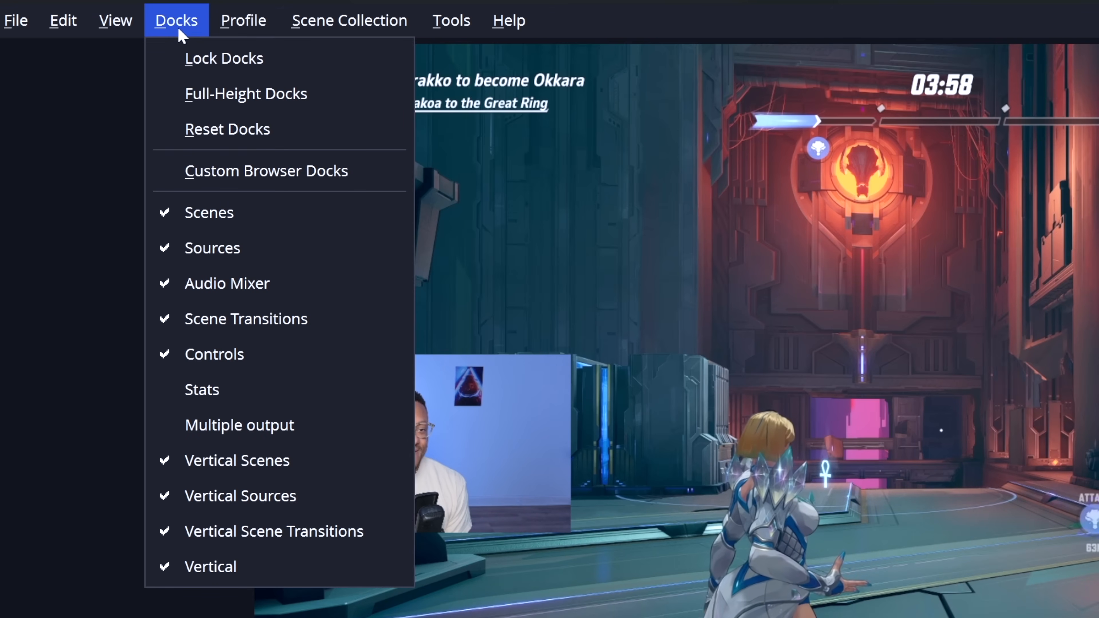
left_click(266, 171)
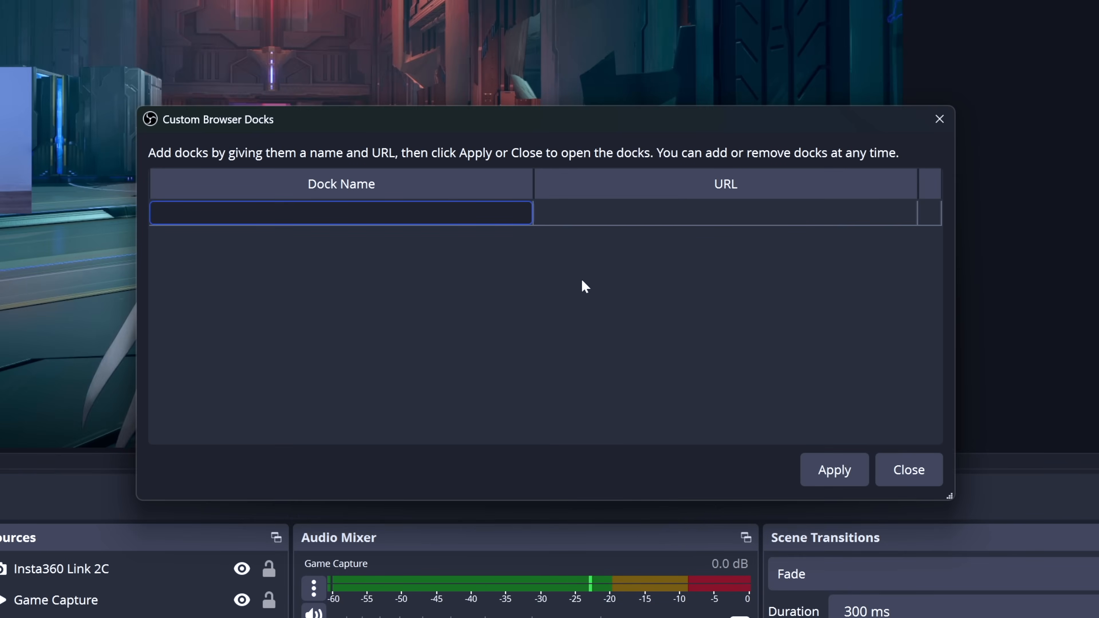
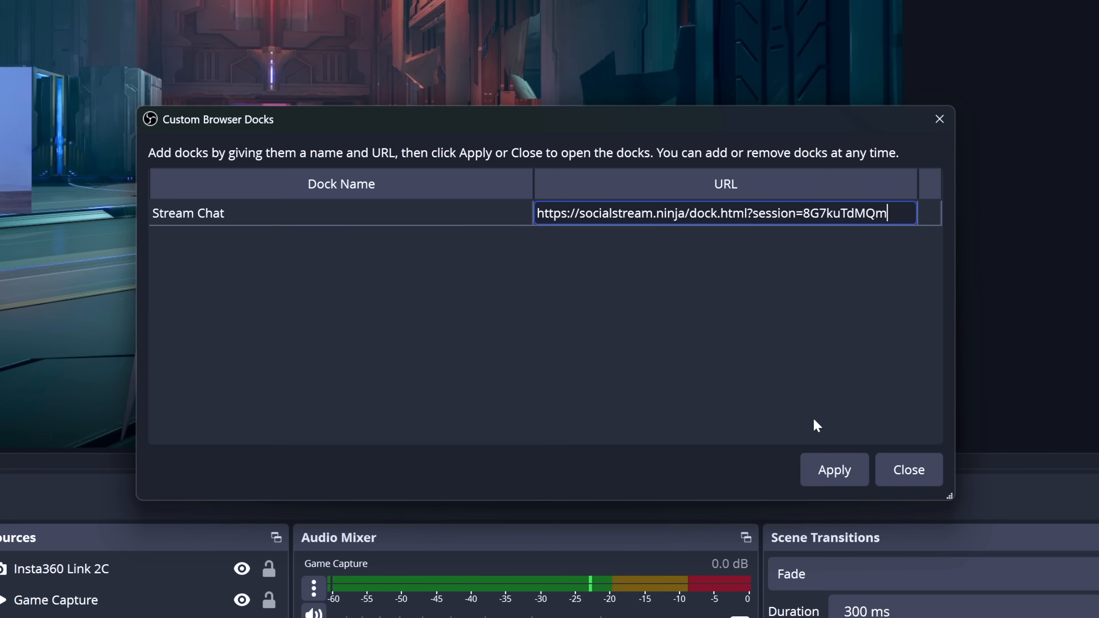
left_click(833, 470)
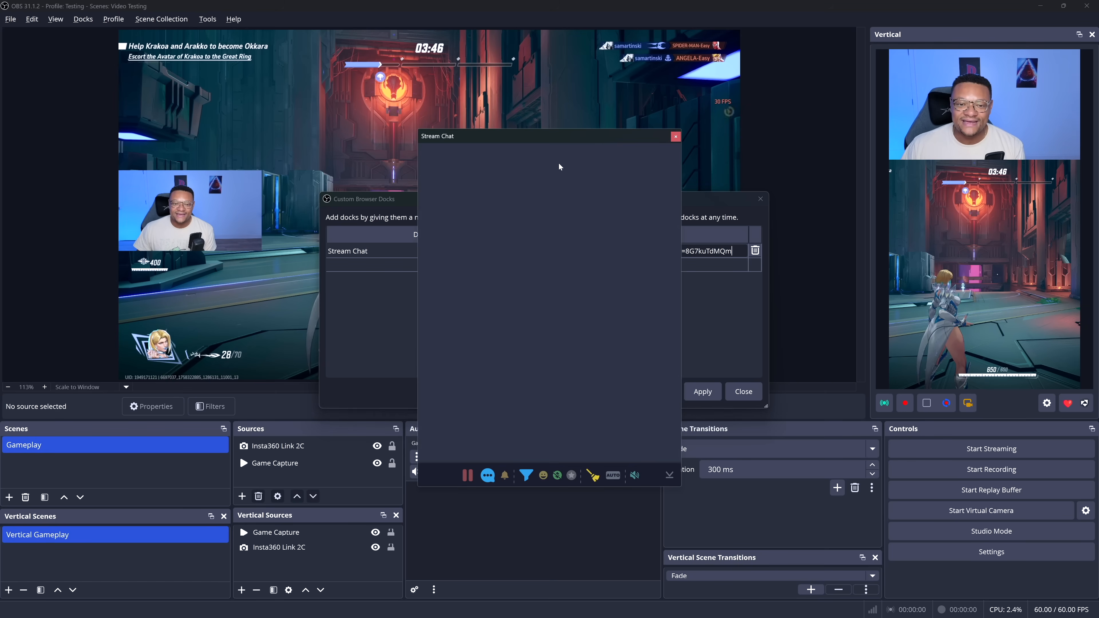